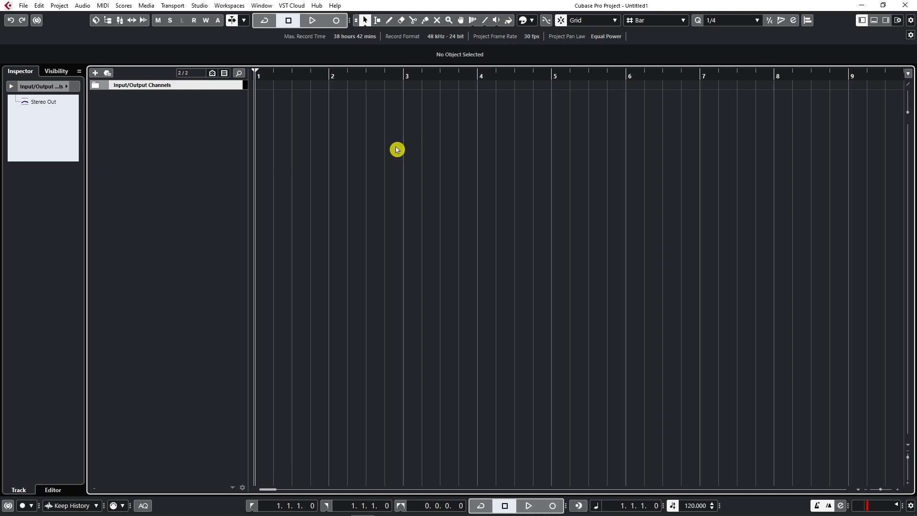
pyautogui.moveTo(401, 145)
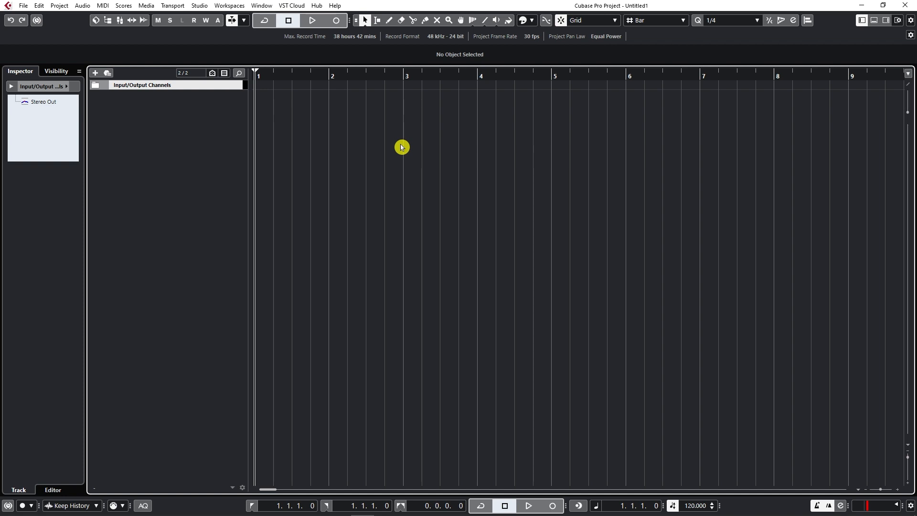
pyautogui.moveTo(295, 65)
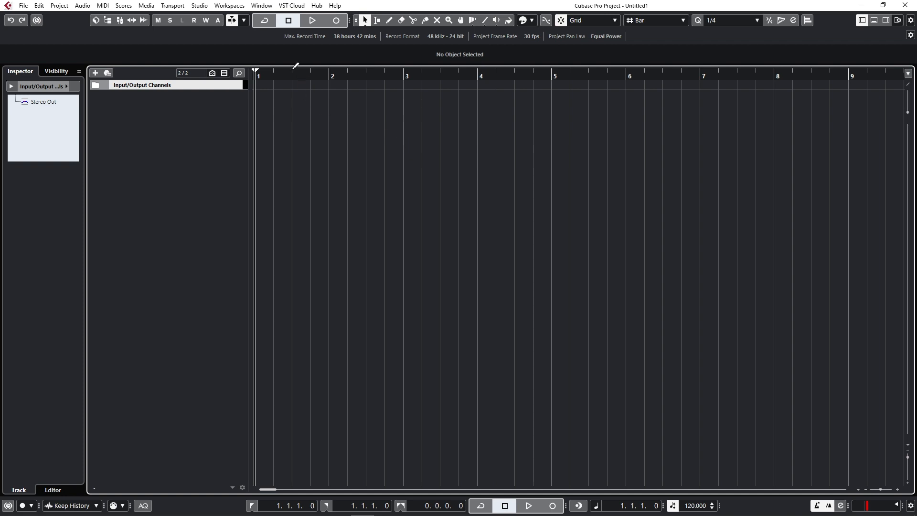
# Show the Studio on-screen keyboard twice, repositioning it the second time, then close it
pyautogui.click(198, 6)
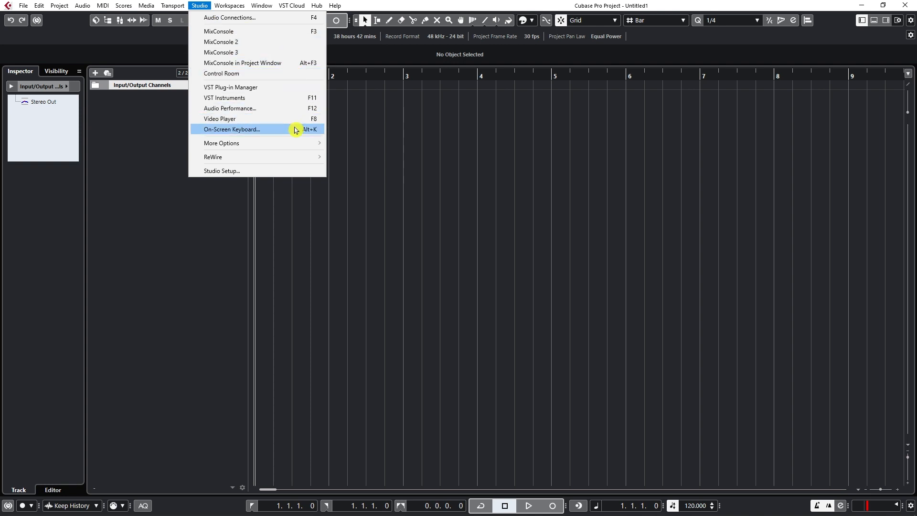
pyautogui.click(231, 129)
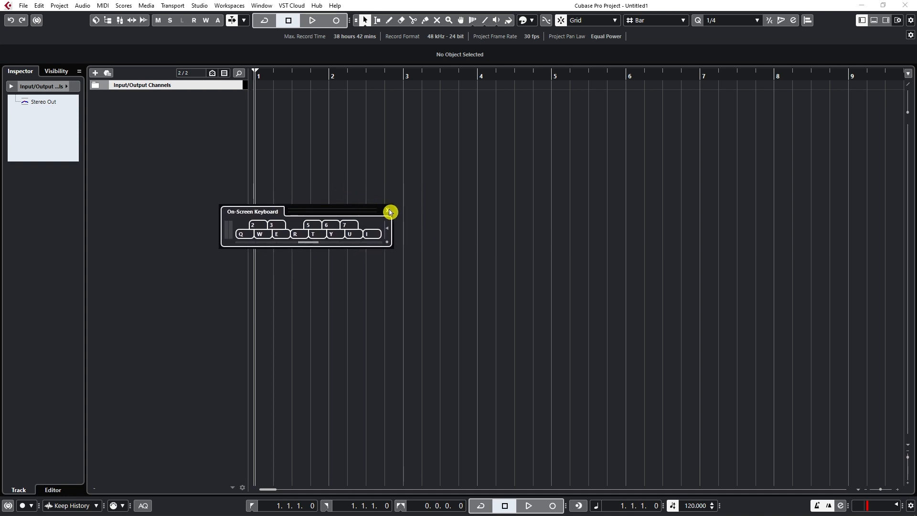
pyautogui.moveTo(387, 212)
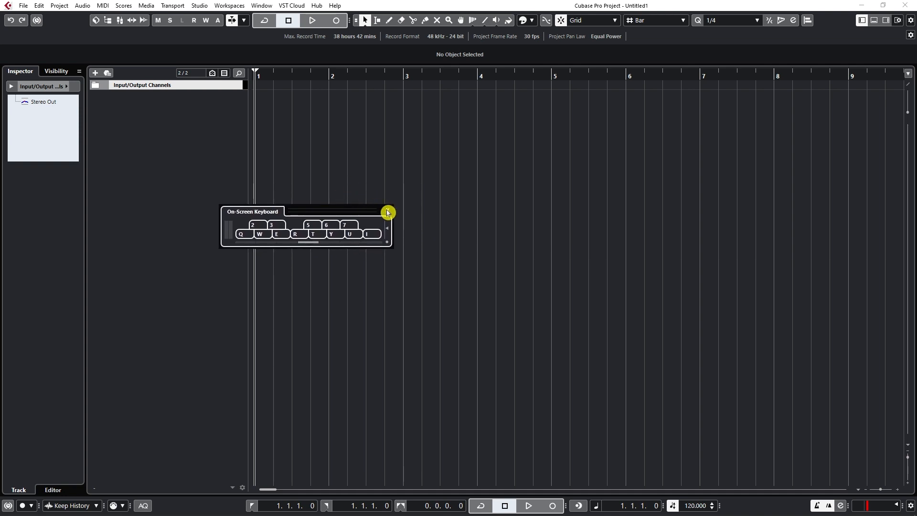
pyautogui.click(387, 212)
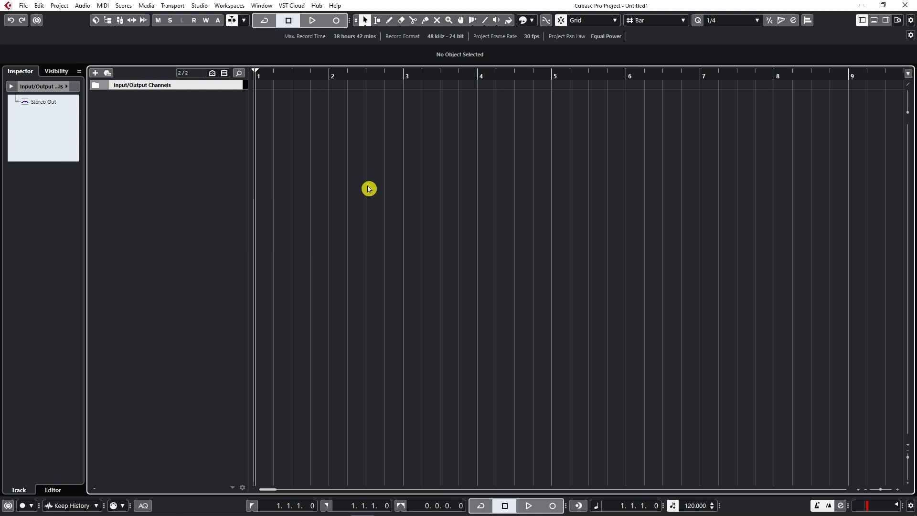
pyautogui.moveTo(364, 179)
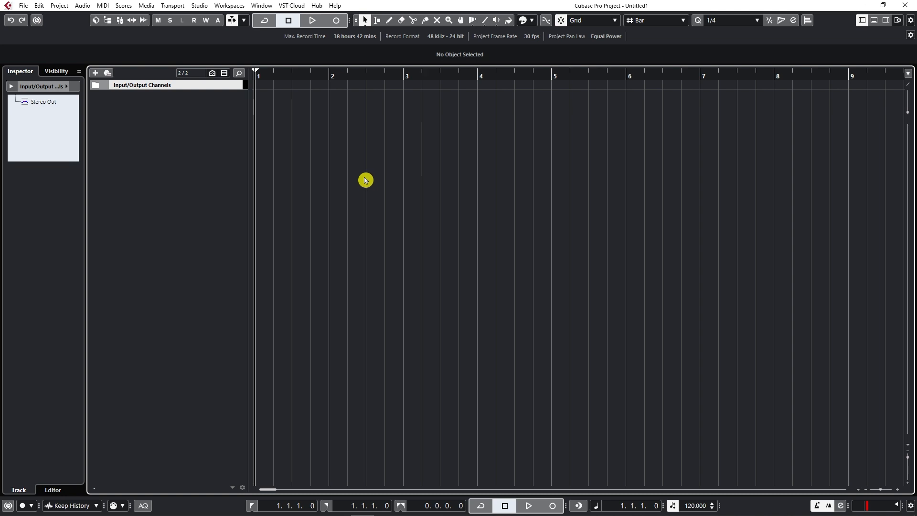
pyautogui.click(199, 5)
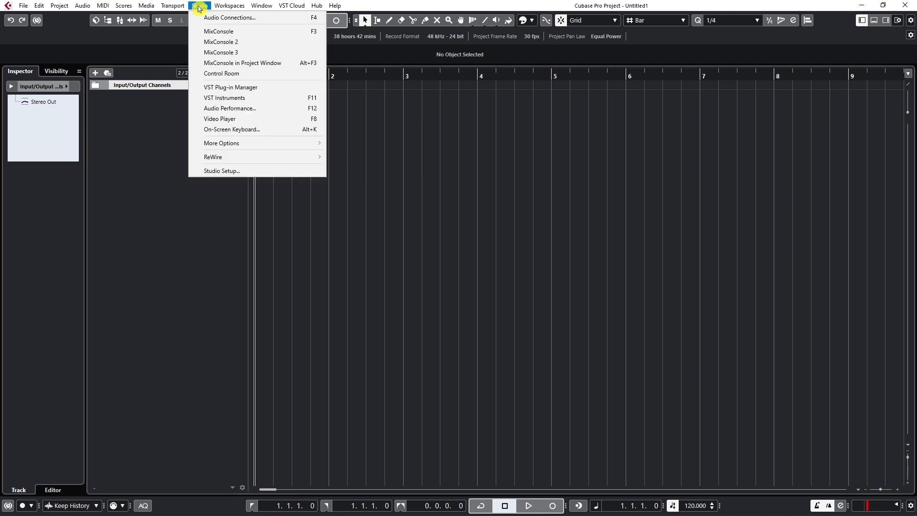
pyautogui.moveTo(246, 97)
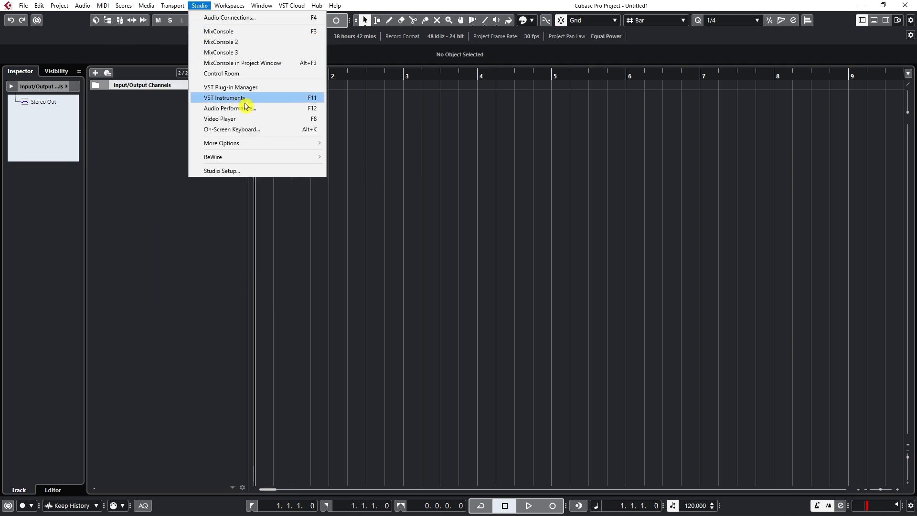
pyautogui.moveTo(318, 129)
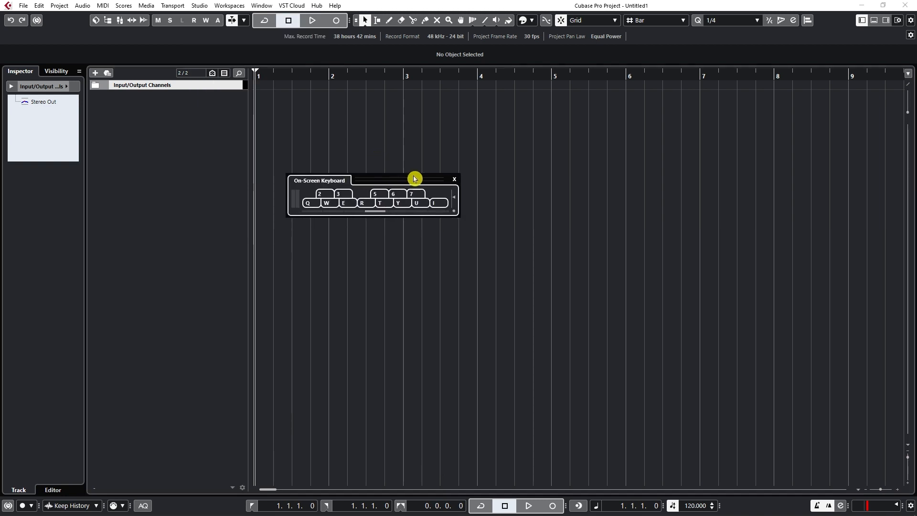
pyautogui.moveTo(438, 146)
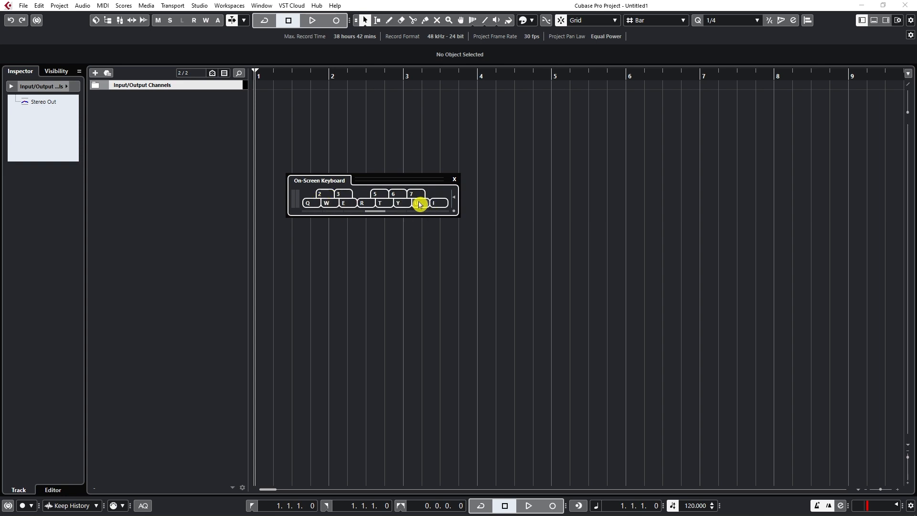
pyautogui.moveTo(351, 180); pyautogui.dragTo(363, 199)
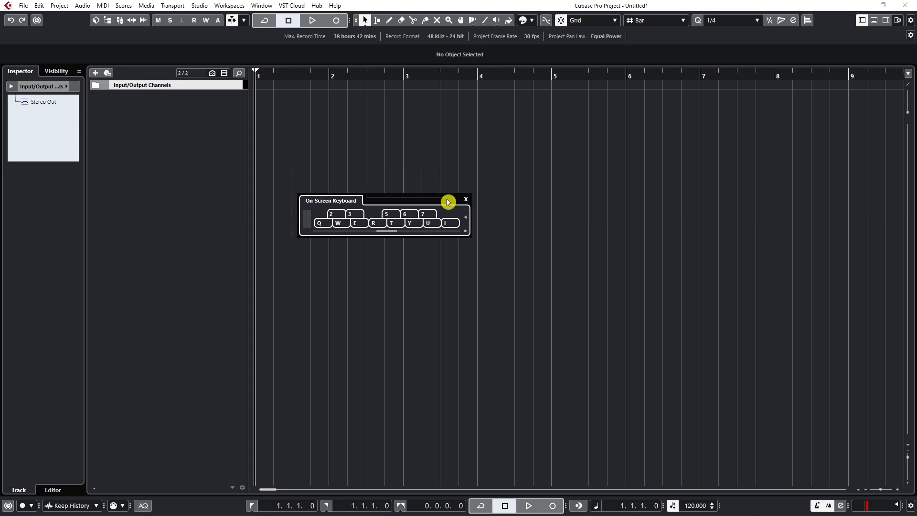
pyautogui.click(465, 199)
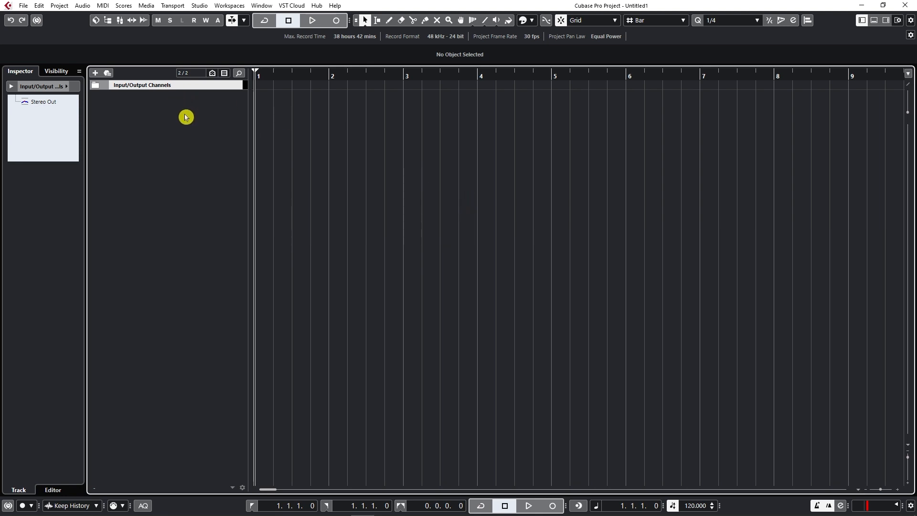
pyautogui.moveTo(197, 112)
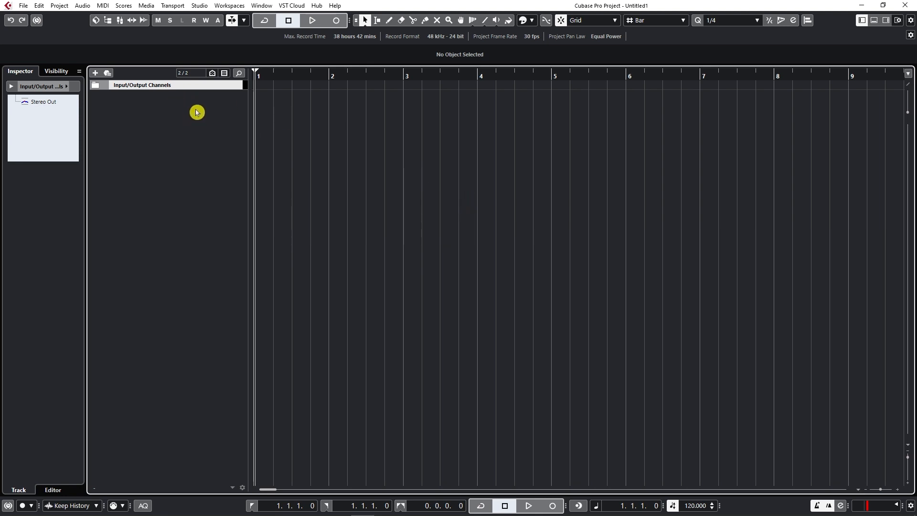
pyautogui.moveTo(177, 111)
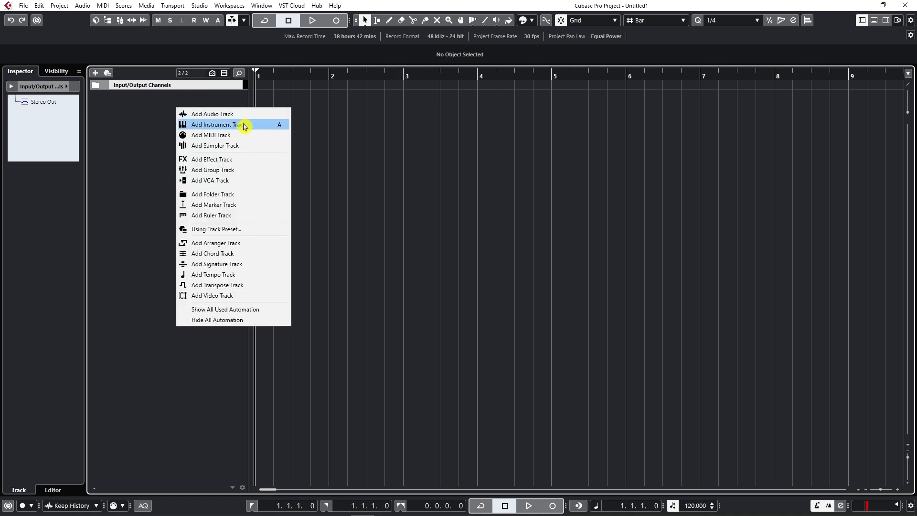
# Create a HALion Sonic SE instrument track and dismiss its plug-in window
pyautogui.click(214, 124)
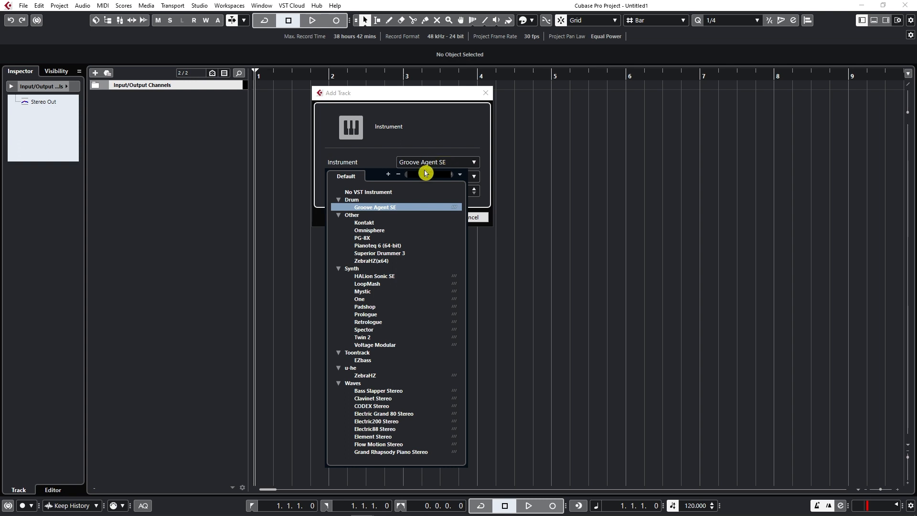
pyautogui.click(374, 275)
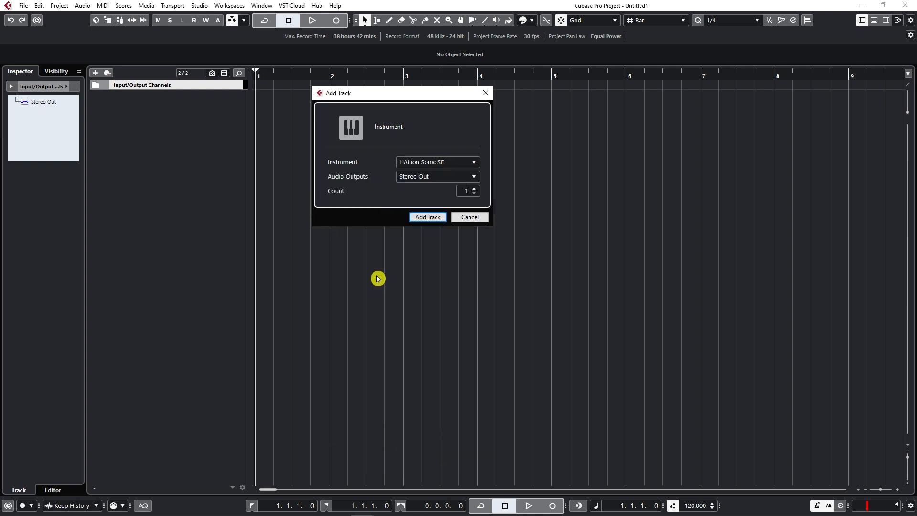
pyautogui.click(427, 217)
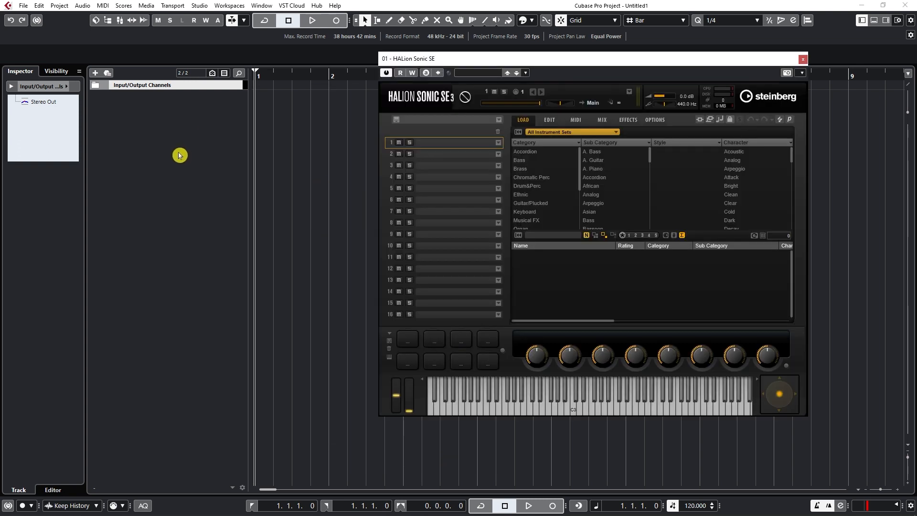
pyautogui.click(801, 58)
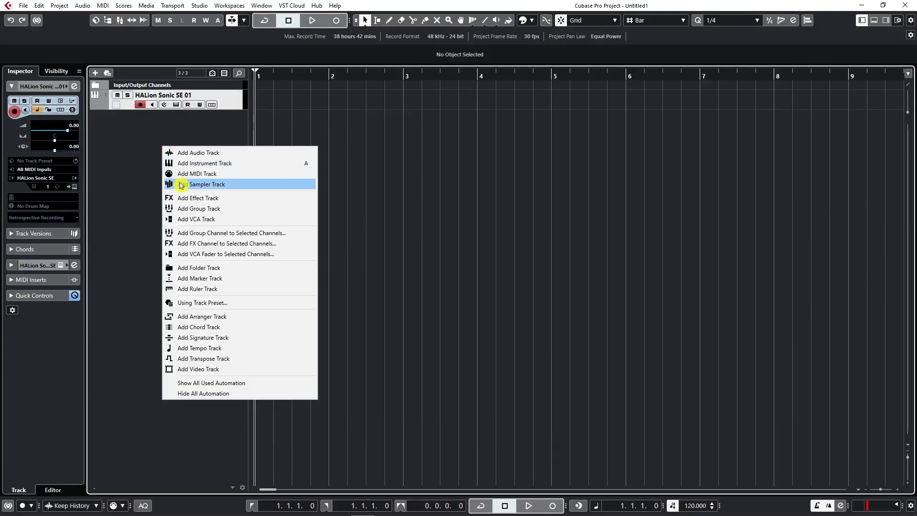
# Create a second instrument track using Groove Agent SE from the instrument list
pyautogui.click(204, 162)
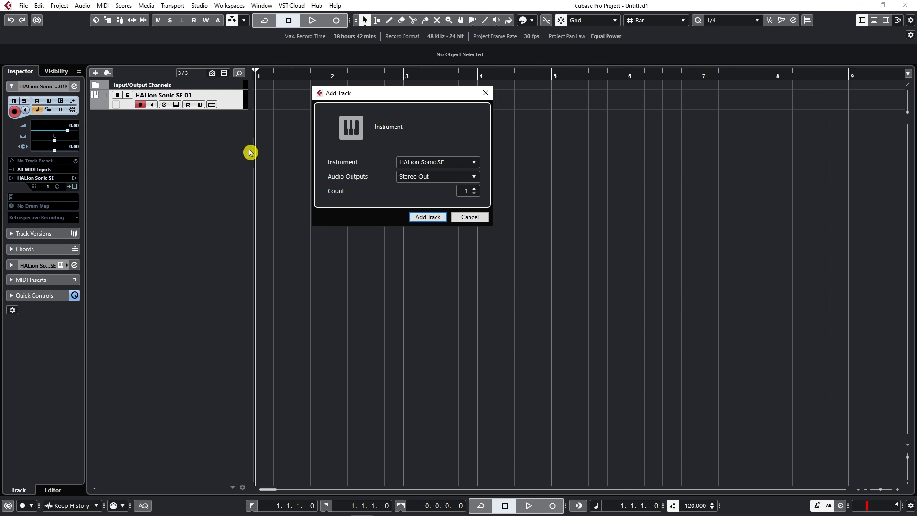
pyautogui.moveTo(447, 168)
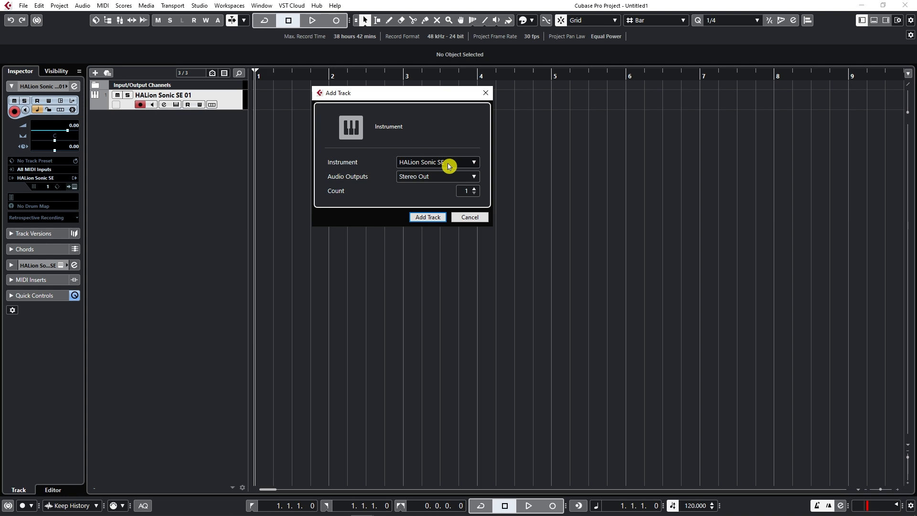
pyautogui.click(472, 162)
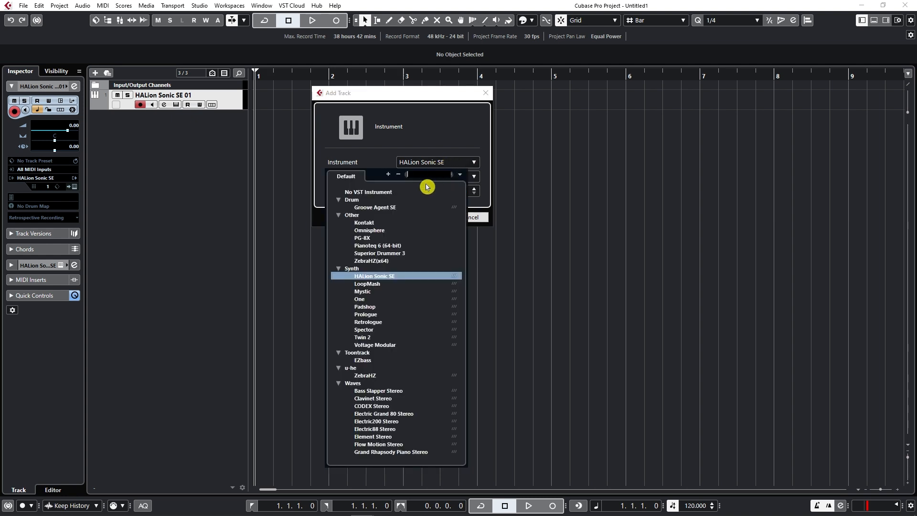
pyautogui.click(374, 207)
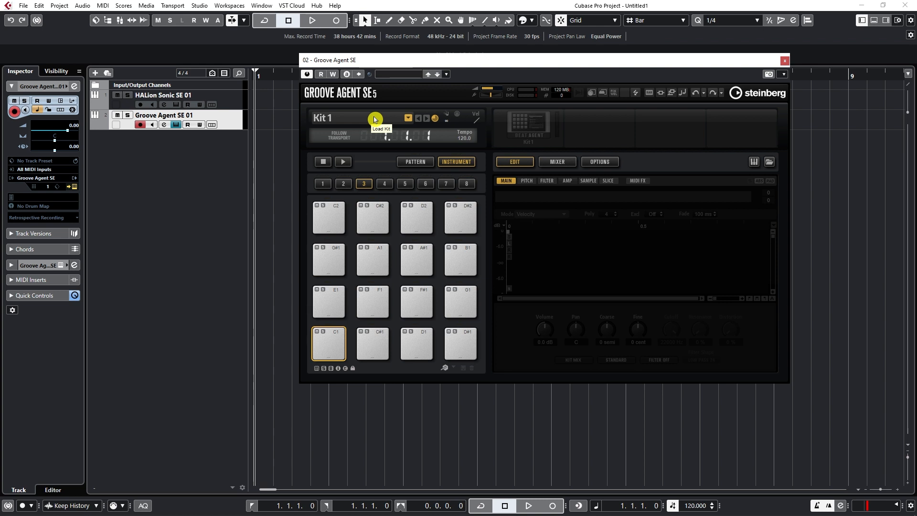
# Load Electro Kit 01 from the Electronica/Dance Elektro House kits into Groove Agent SE
pyautogui.click(374, 118)
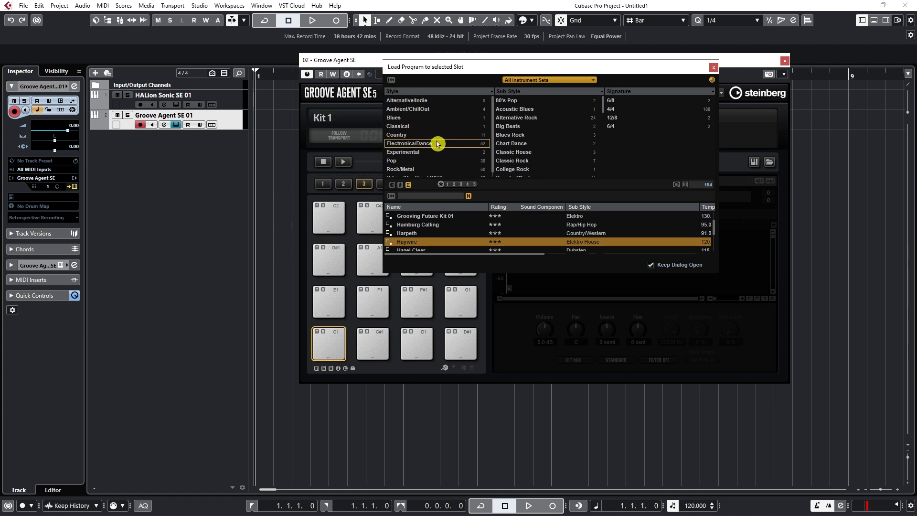
pyautogui.click(410, 143)
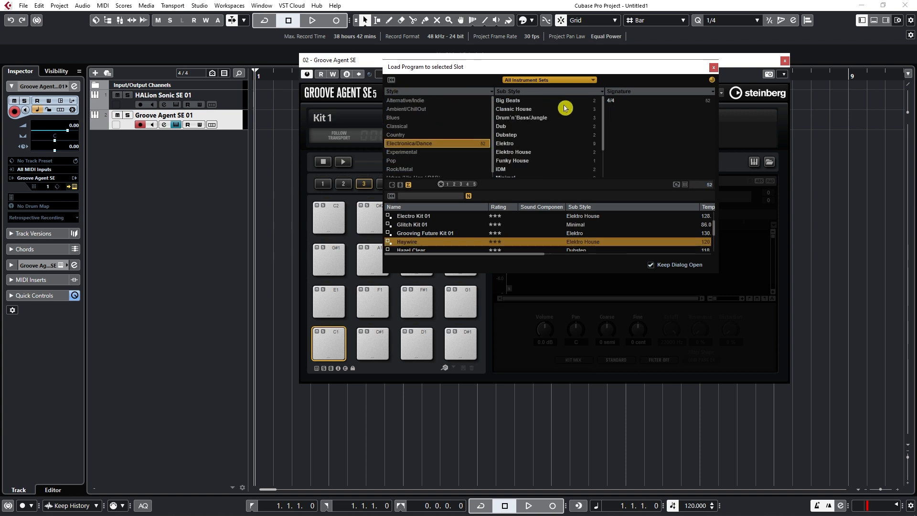
pyautogui.scroll(-3)
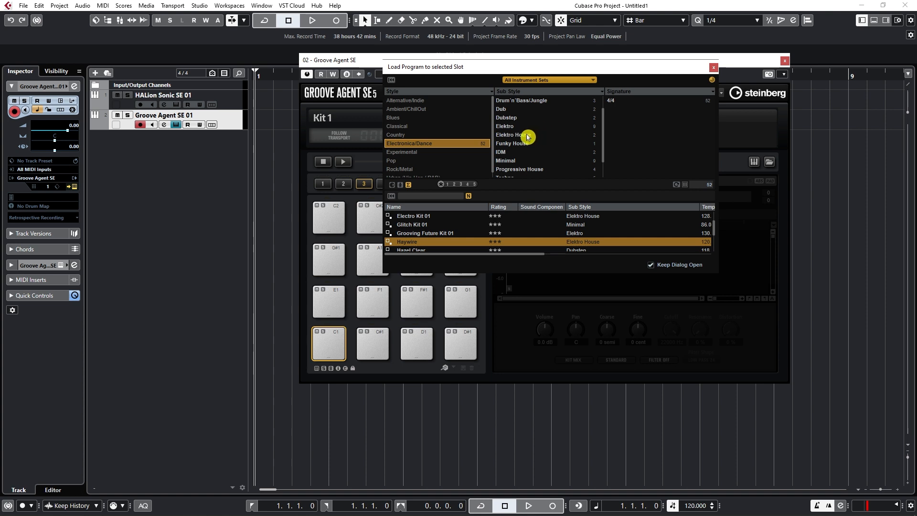
pyautogui.click(514, 135)
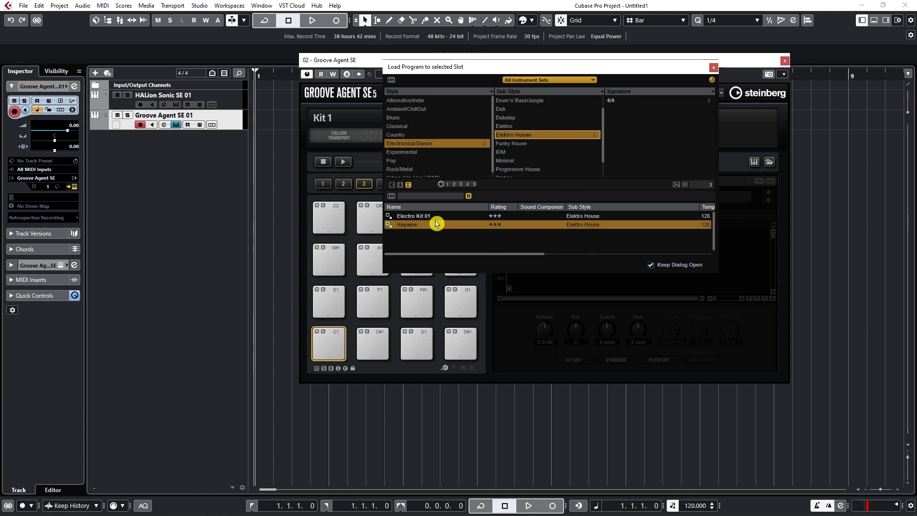
pyautogui.click(412, 216)
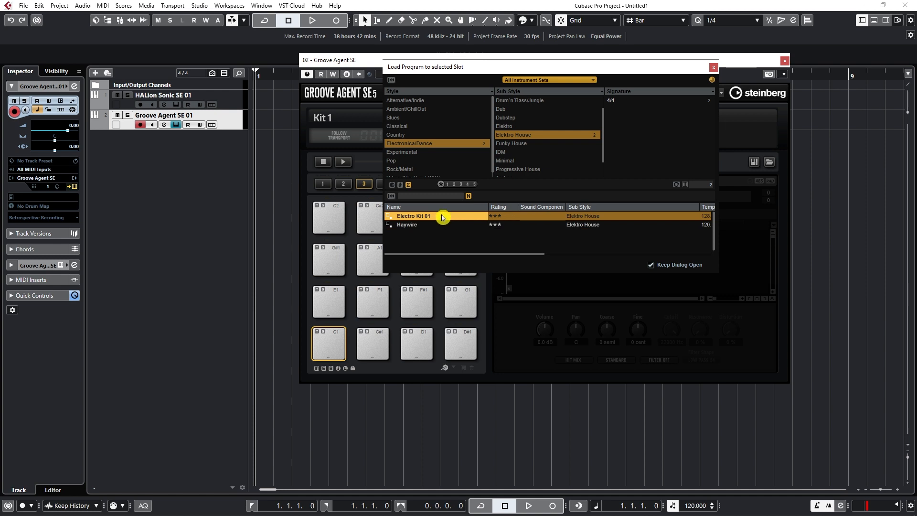
pyautogui.doubleClick(412, 216)
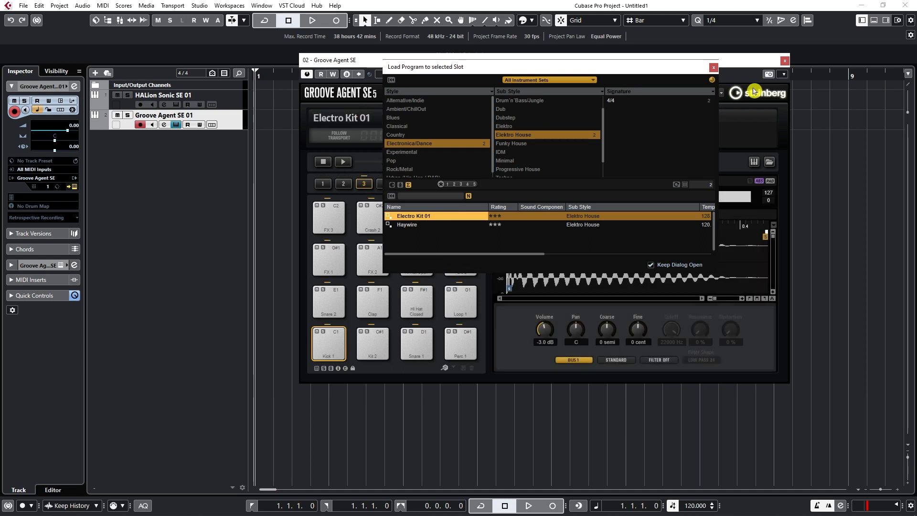
pyautogui.click(712, 66)
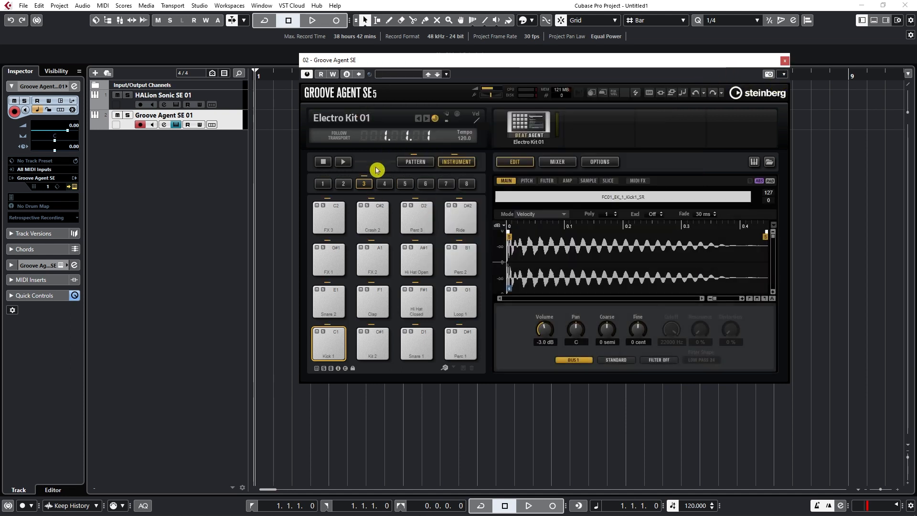
pyautogui.moveTo(497, 264)
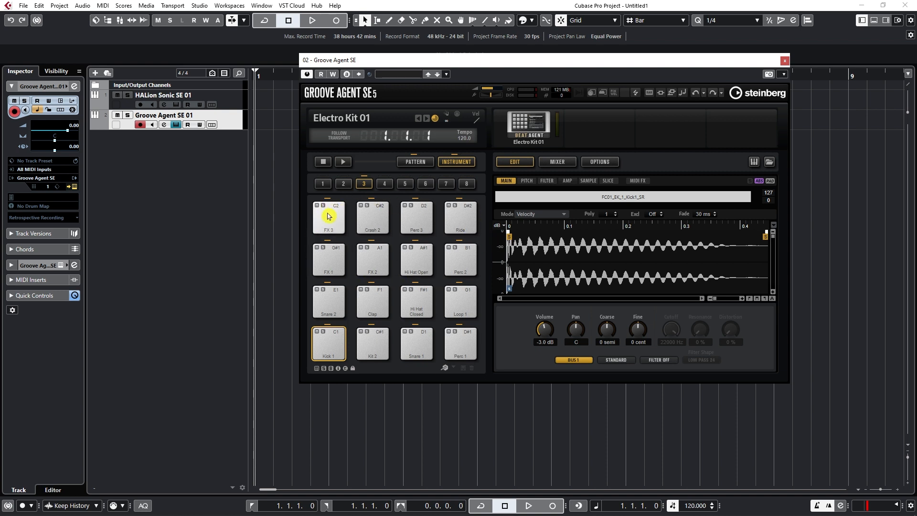
pyautogui.moveTo(398, 289)
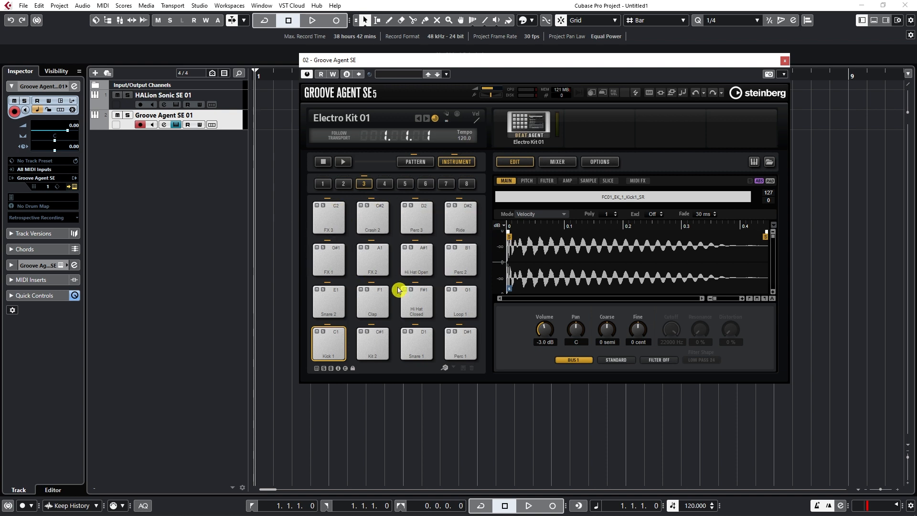
pyautogui.click(371, 218)
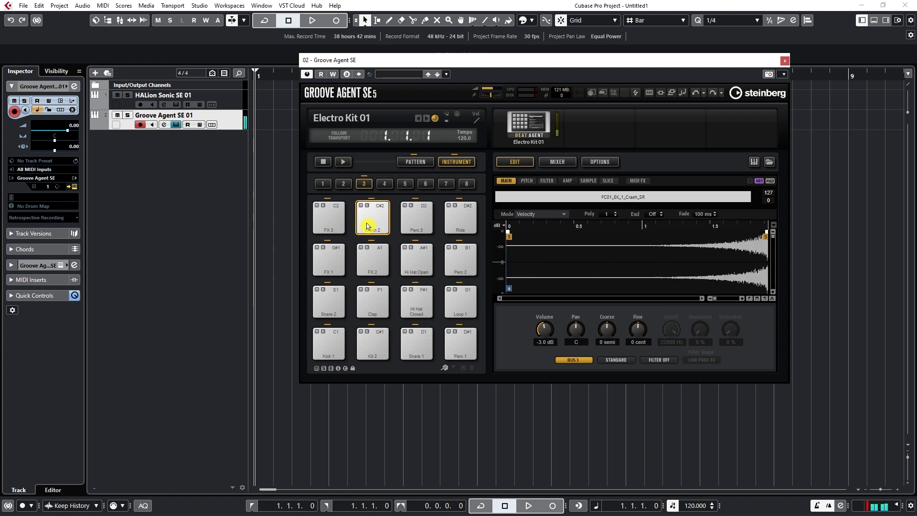
pyautogui.click(327, 343)
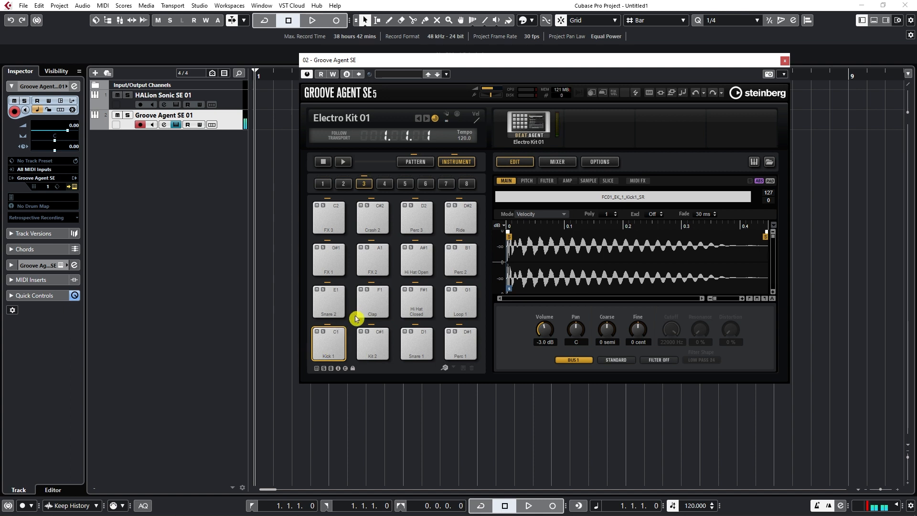
pyautogui.click(415, 342)
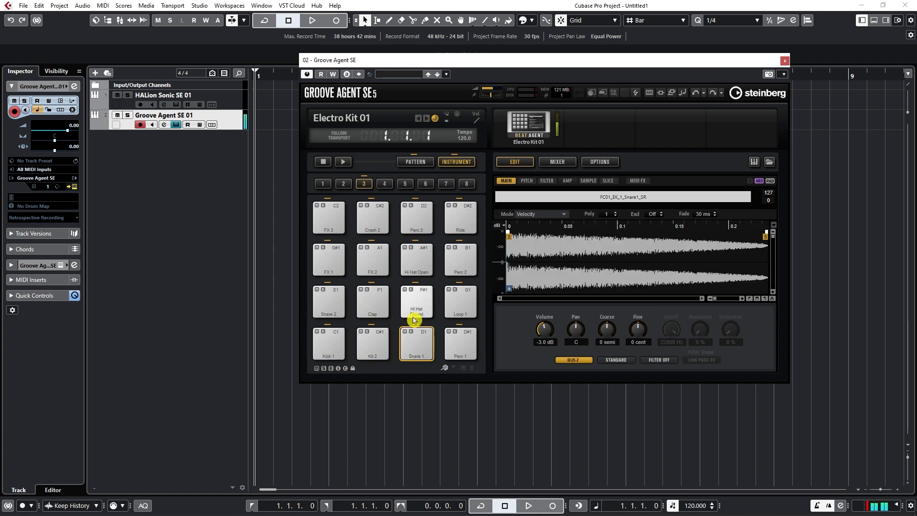
pyautogui.click(372, 301)
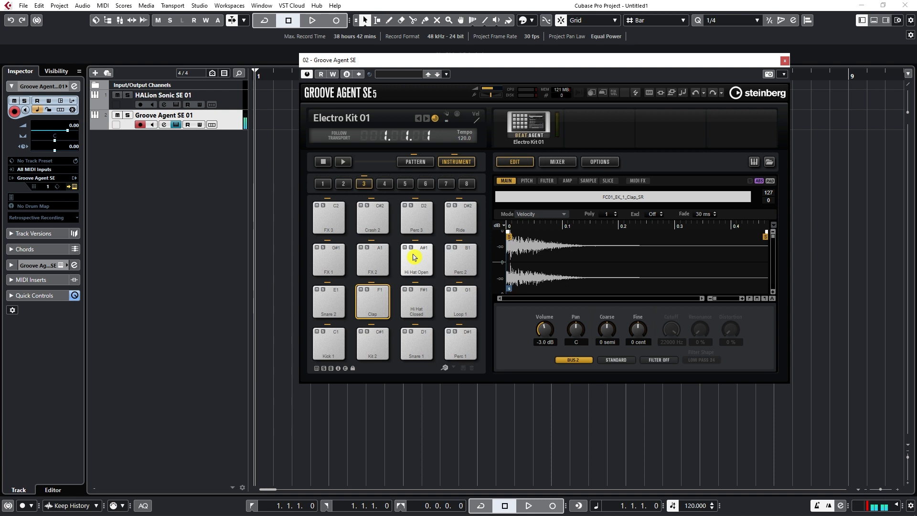
pyautogui.moveTo(391, 230)
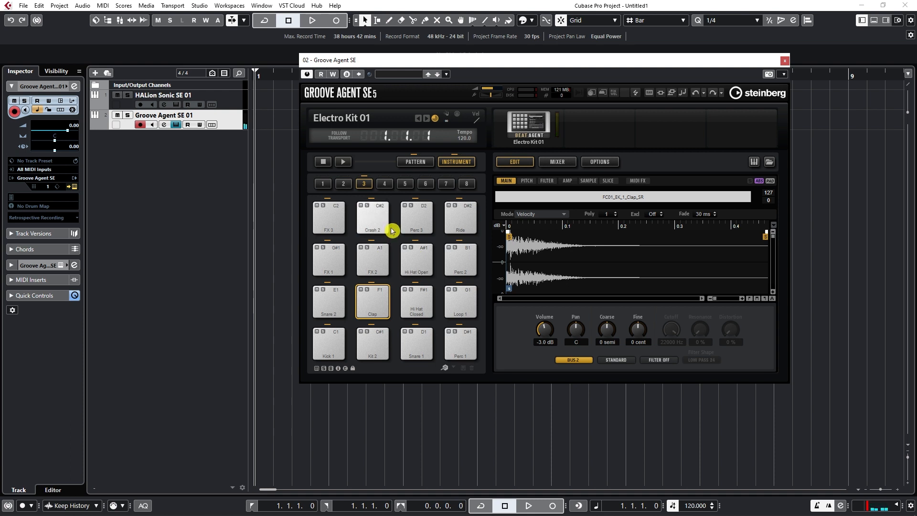
pyautogui.moveTo(500, 69)
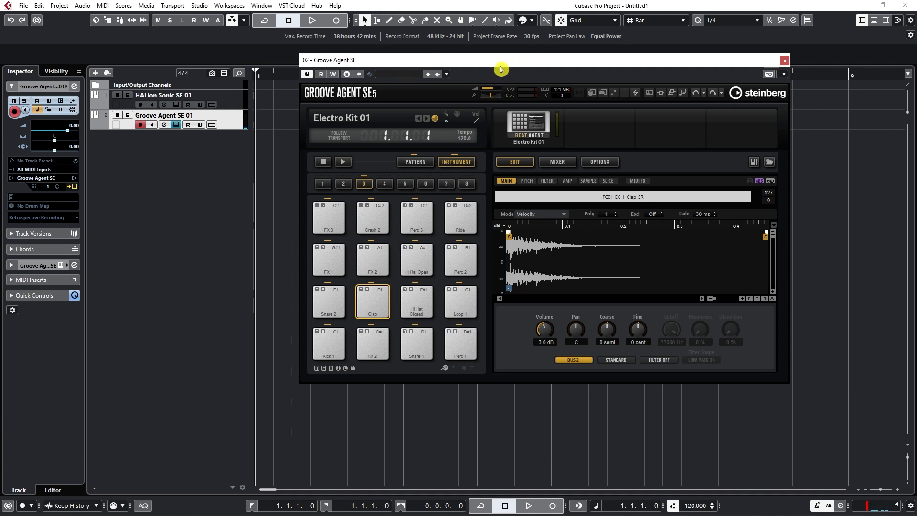
pyautogui.click(462, 270)
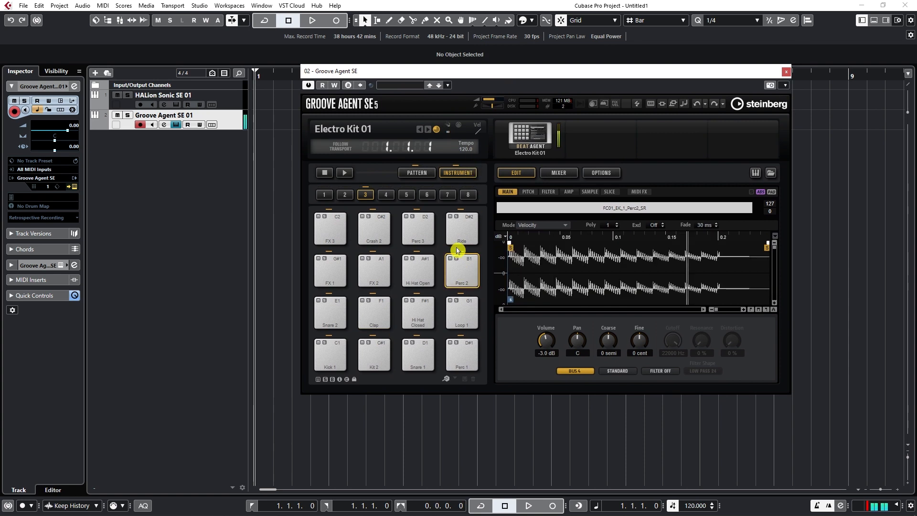
# Switch Groove Agent SE to pattern pads and audition Groove 1 and Groove 6, keeping Groove 06
pyautogui.click(416, 173)
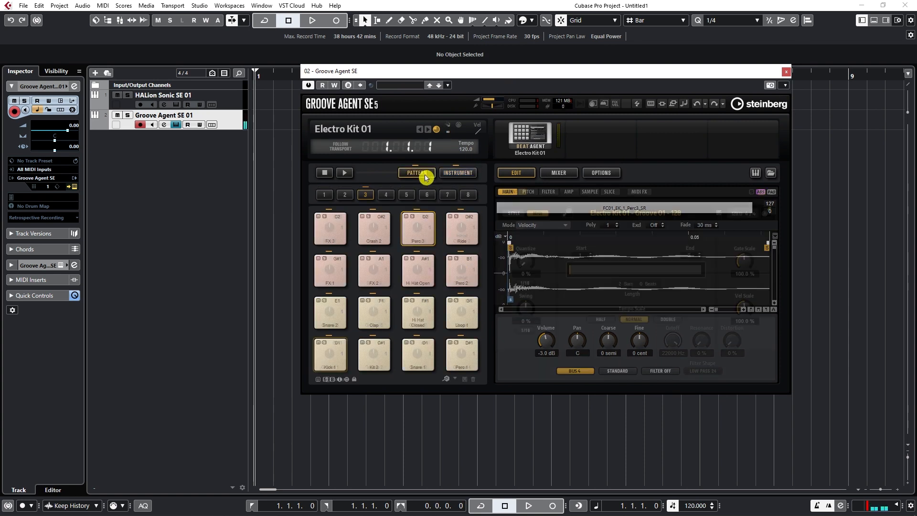
pyautogui.click(416, 172)
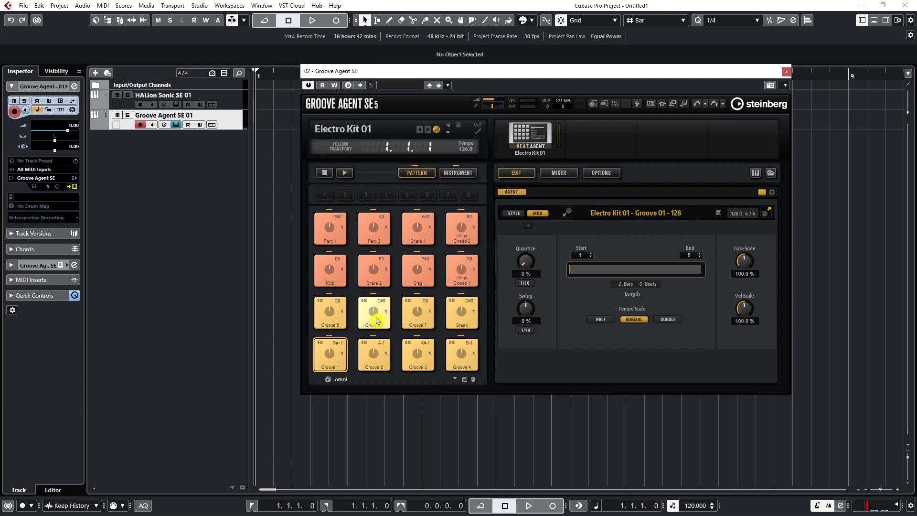
pyautogui.click(373, 311)
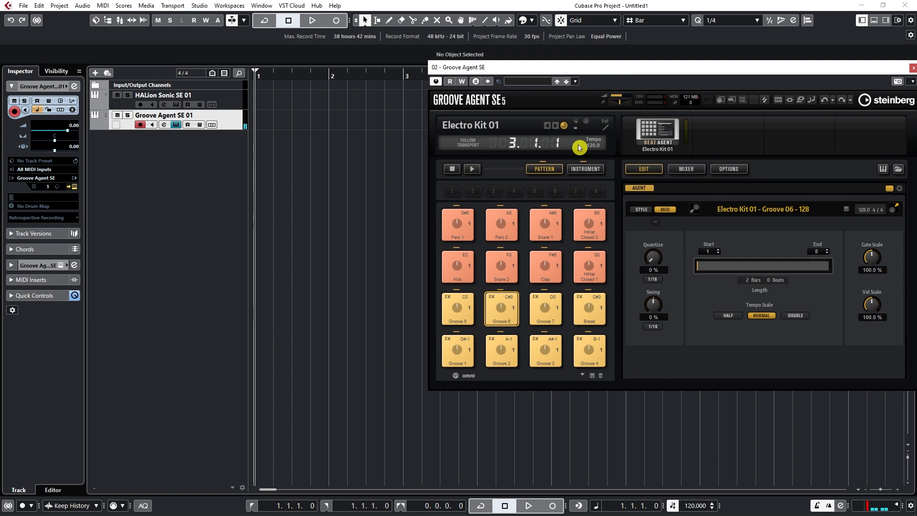
pyautogui.click(470, 169)
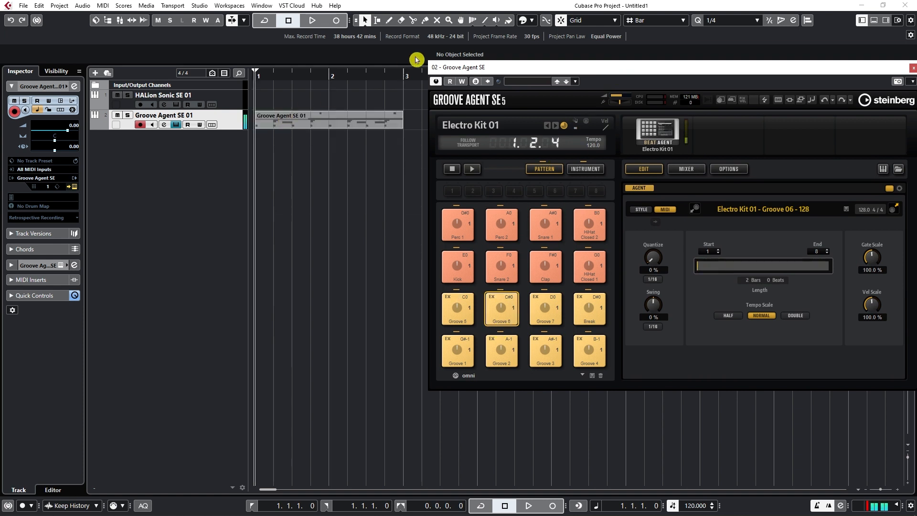
pyautogui.moveTo(309, 109)
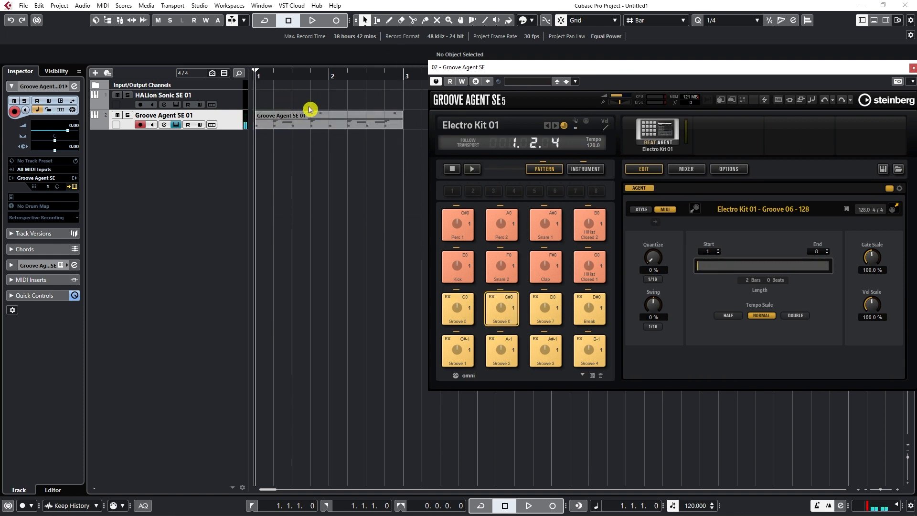
pyautogui.click(298, 121)
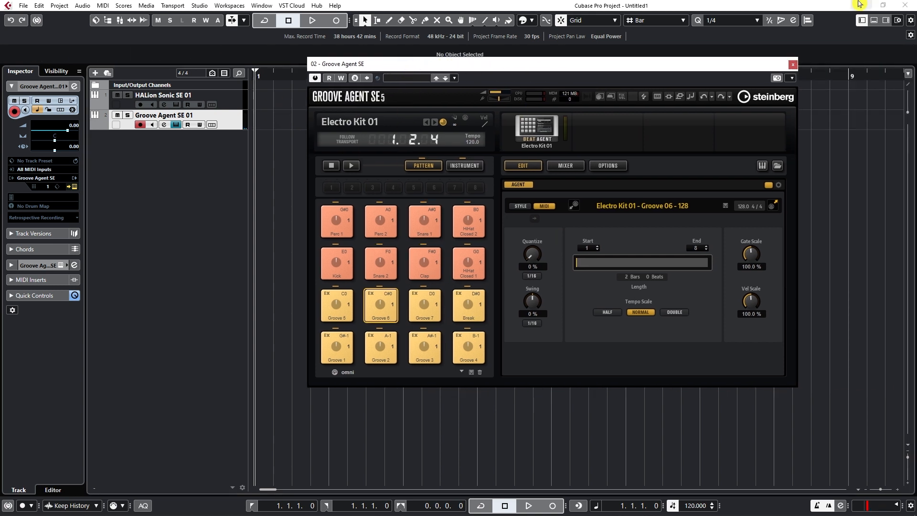
# Close Groove Agent SE and alternate between the two track headers, leaving Groove Agent SE 01 active
pyautogui.click(793, 64)
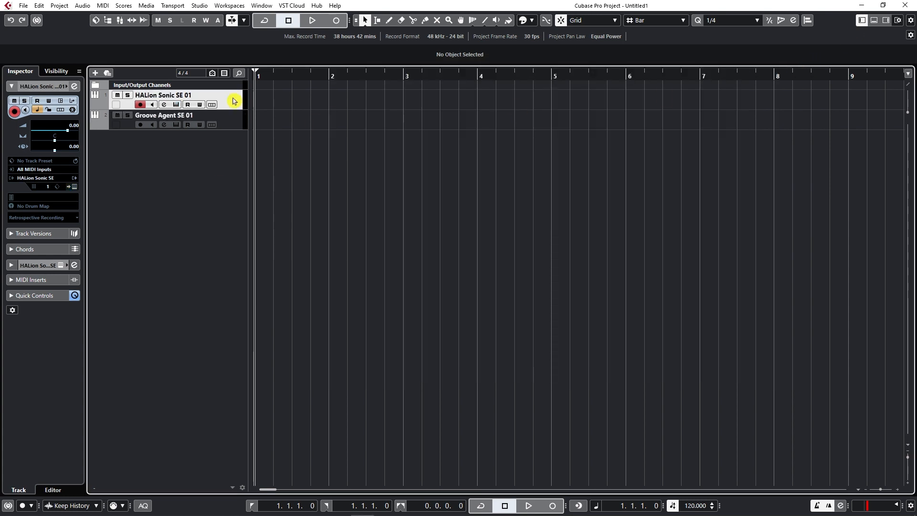
pyautogui.click(163, 114)
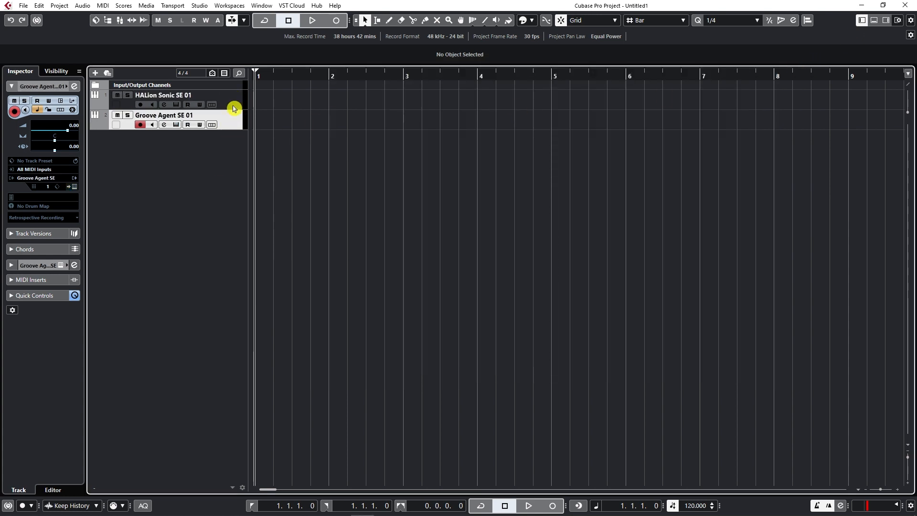
pyautogui.click(163, 94)
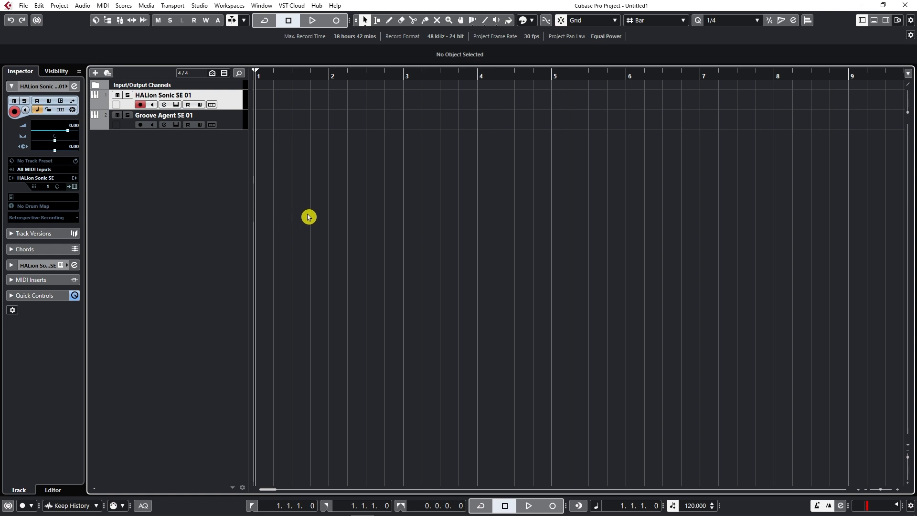
pyautogui.moveTo(308, 213)
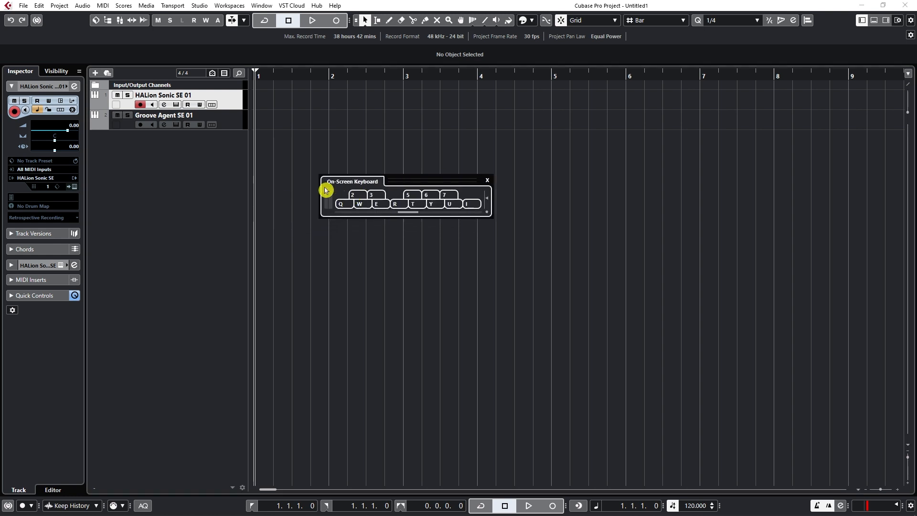
pyautogui.click(163, 115)
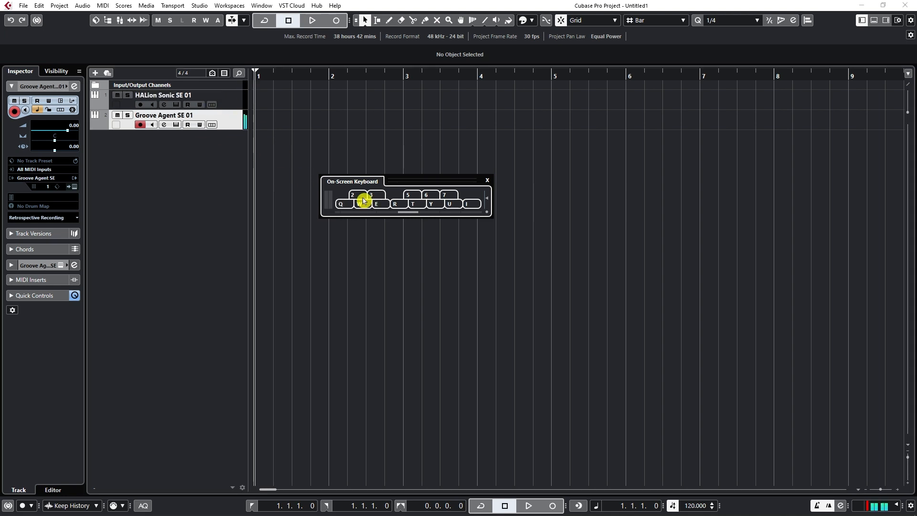
pyautogui.moveTo(447, 217)
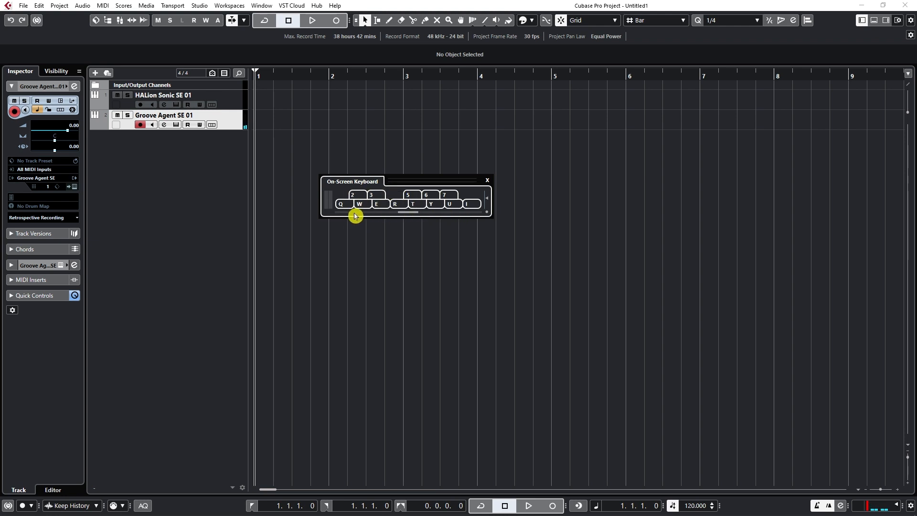
pyautogui.moveTo(383, 215)
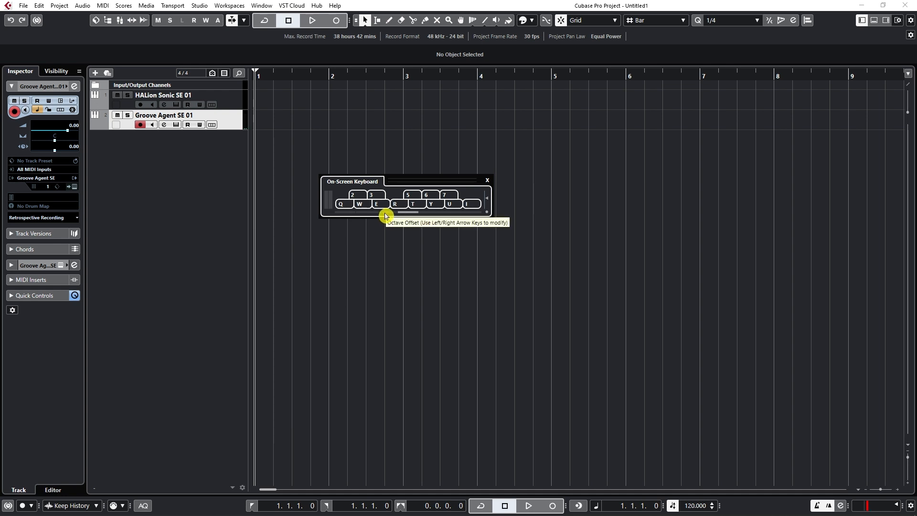
pyautogui.moveTo(375, 222)
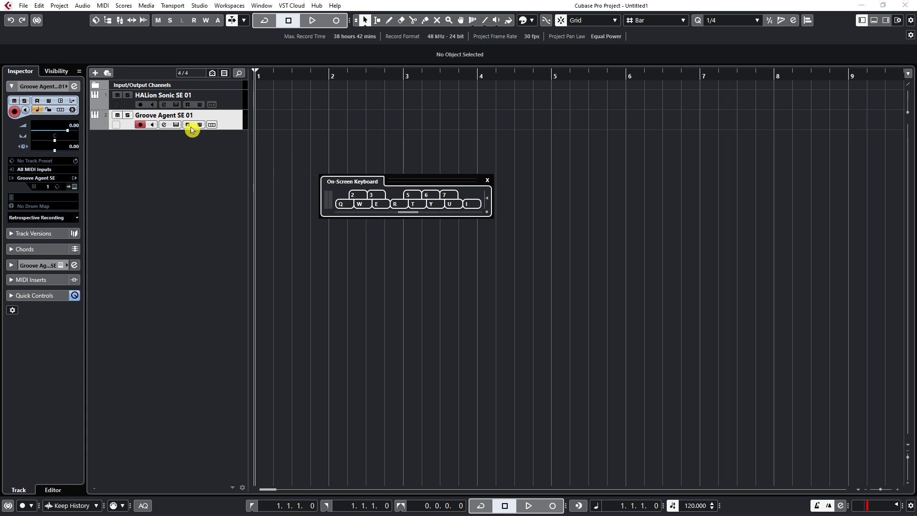
# Reopen Groove Agent SE and switch the on-screen keyboard to piano-key mode
pyautogui.click(189, 124)
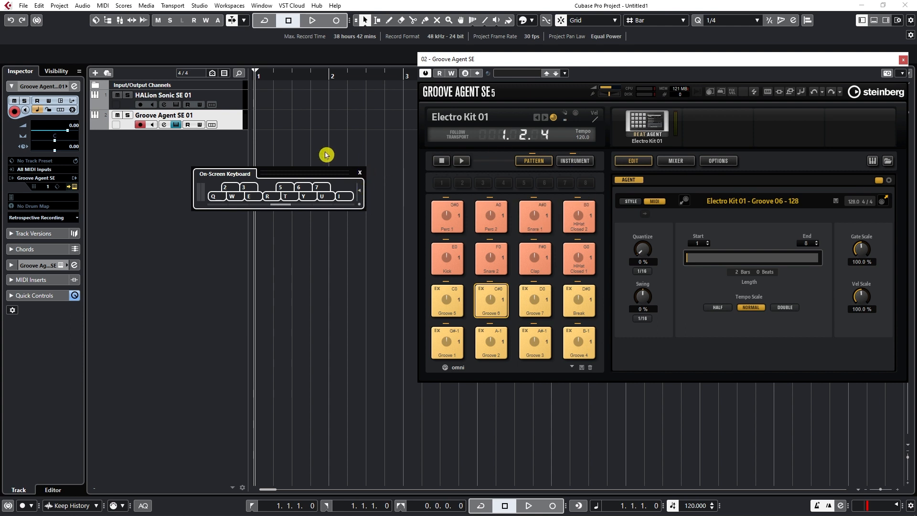
pyautogui.moveTo(360, 207)
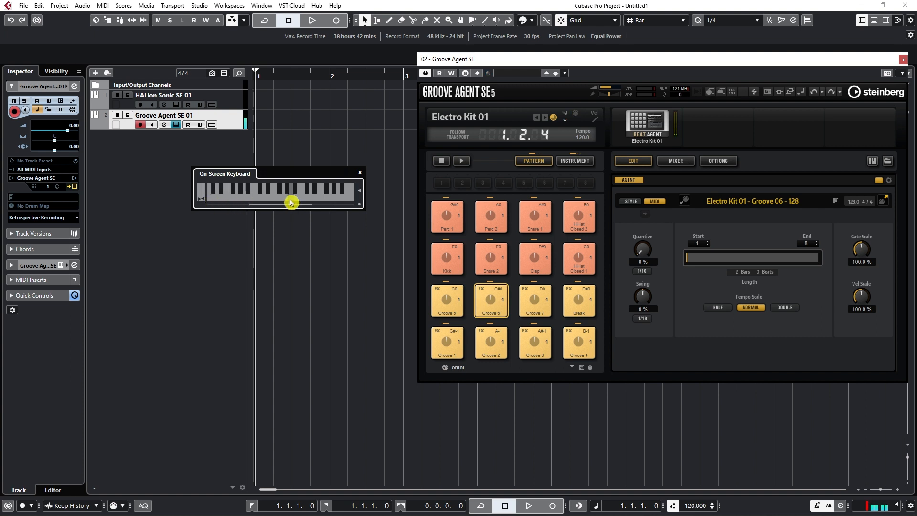
pyautogui.click(533, 259)
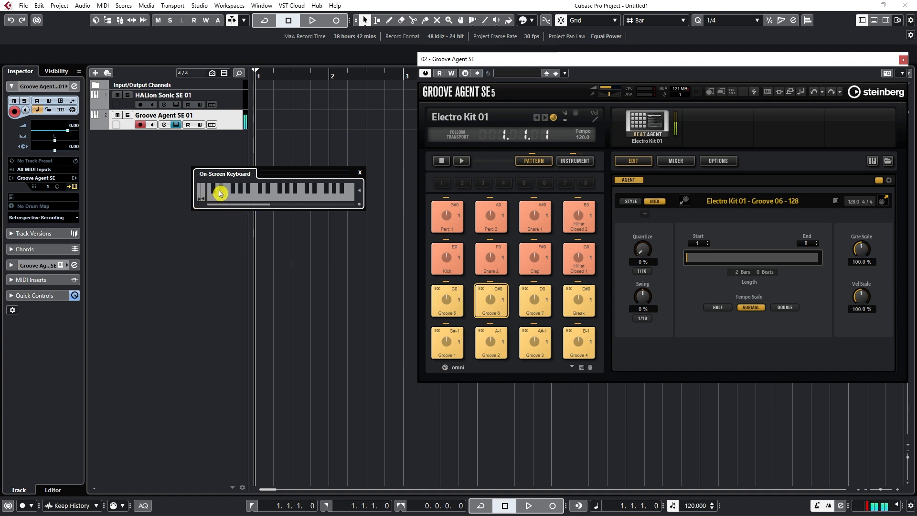
pyautogui.moveTo(253, 206)
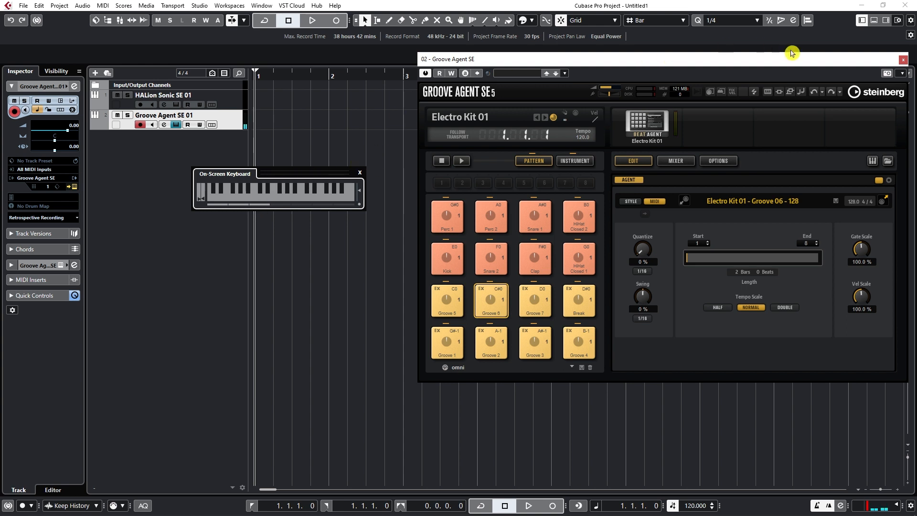
# In HALion Sonic SE, filter to Synth Pad and load [GM 090] Pad 2 (Warm) into slot 1
pyautogui.click(907, 59)
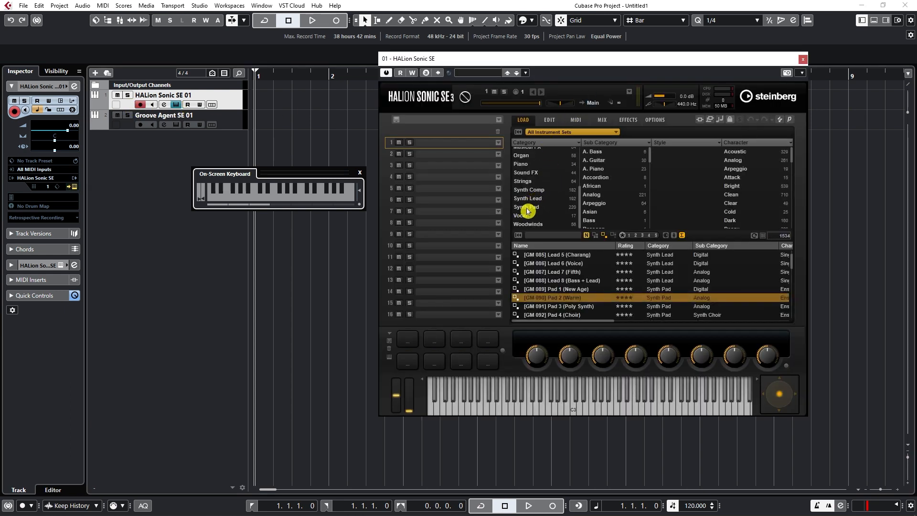
pyautogui.click(527, 206)
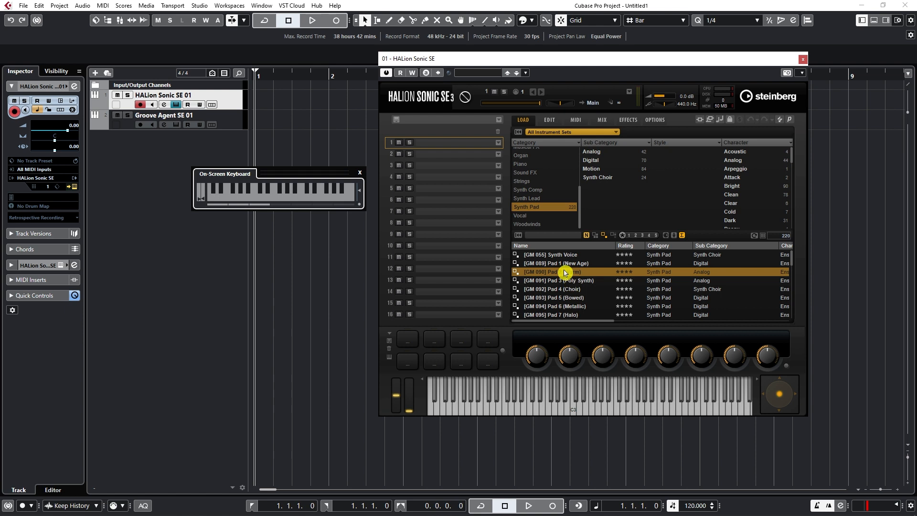
pyautogui.moveTo(564, 272)
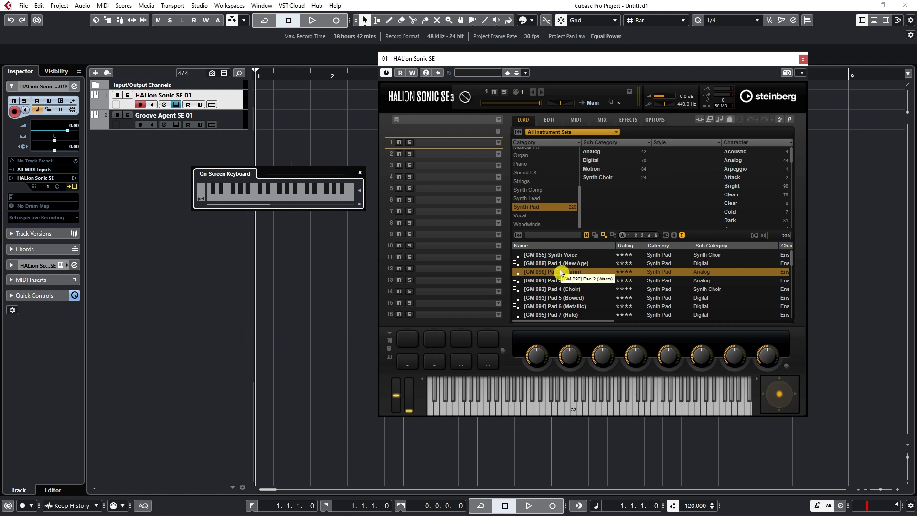
pyautogui.doubleClick(553, 272)
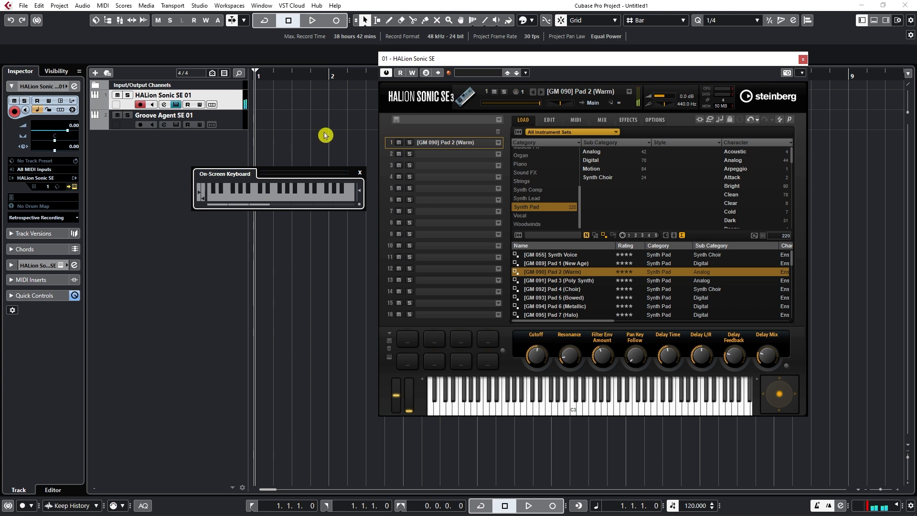
pyautogui.moveTo(359, 207)
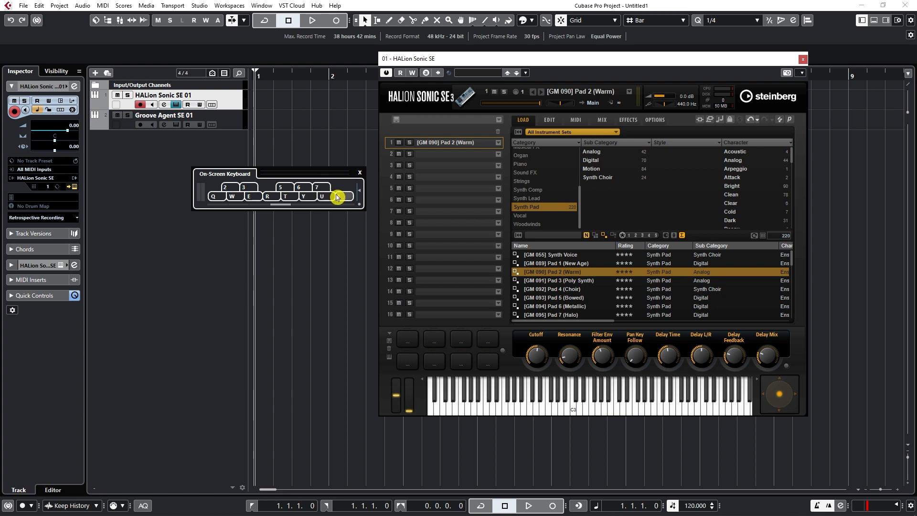
pyautogui.moveTo(324, 183)
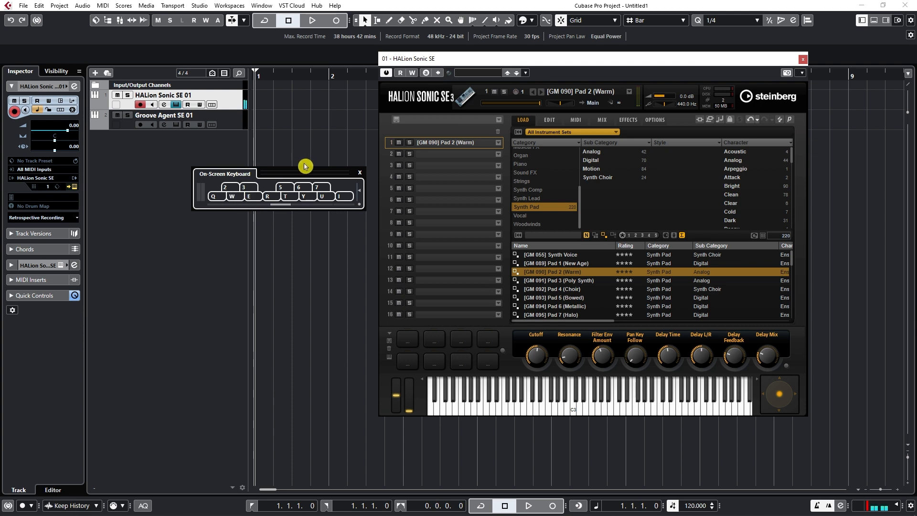
pyautogui.moveTo(320, 162)
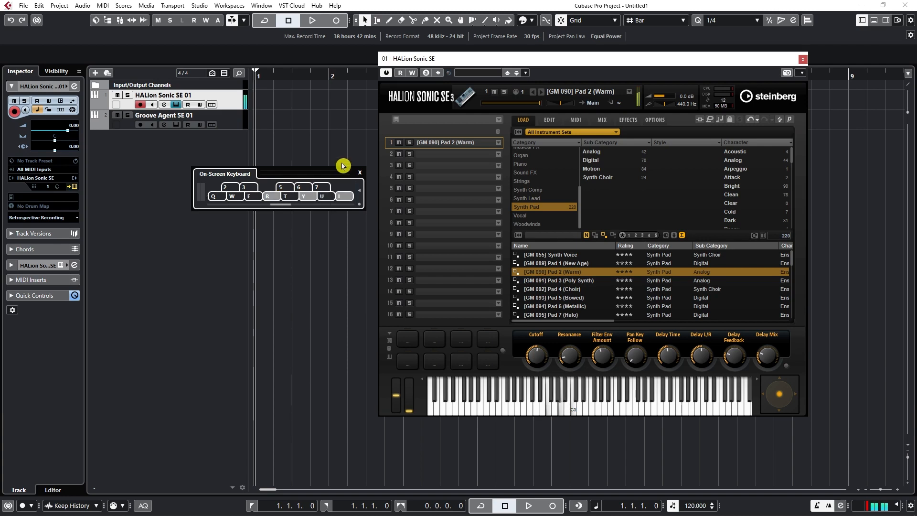
pyautogui.moveTo(356, 135)
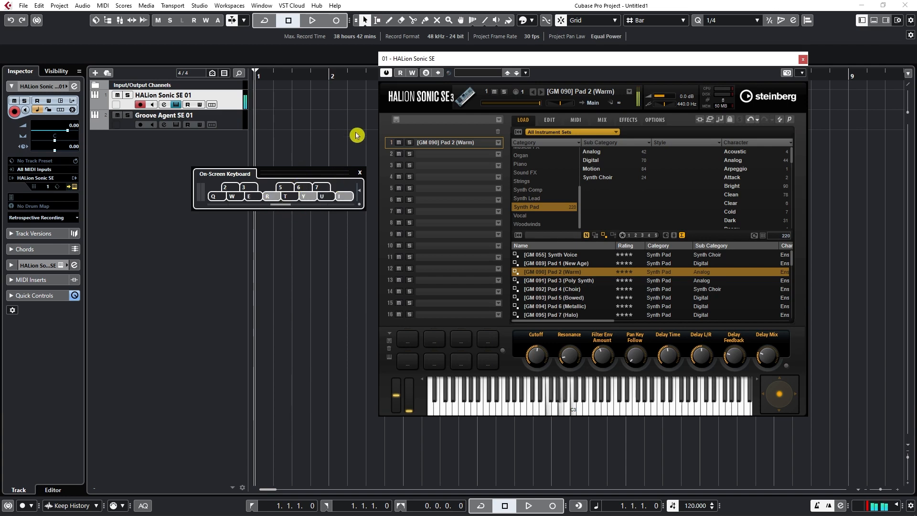
# Toggle the on-screen keyboard back to computer-keyboard mode
pyautogui.click(232, 197)
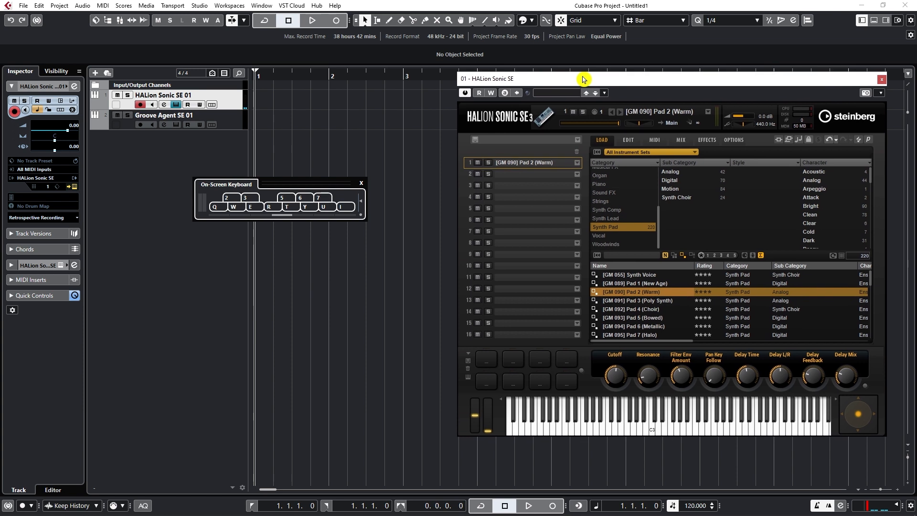
pyautogui.moveTo(311, 20)
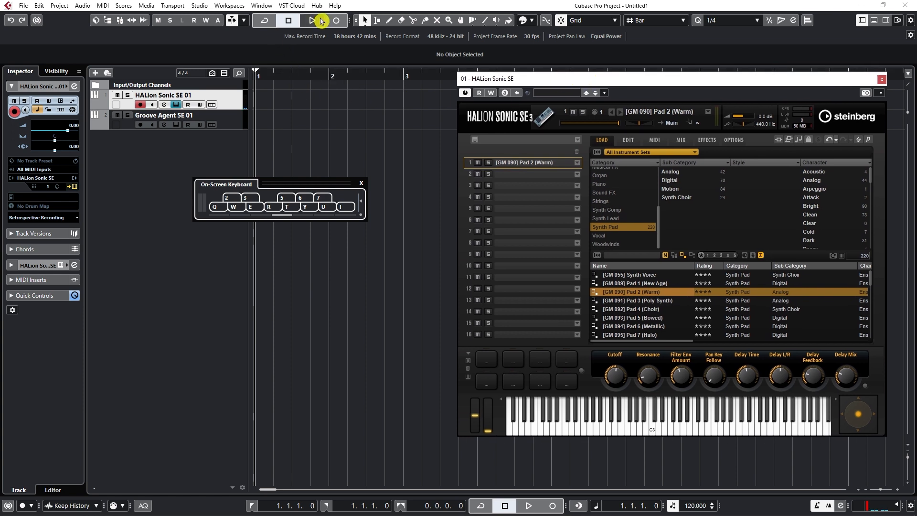
# Record and stop a pad take on the Transport, then close the HALion Sonic SE window
pyautogui.click(335, 20)
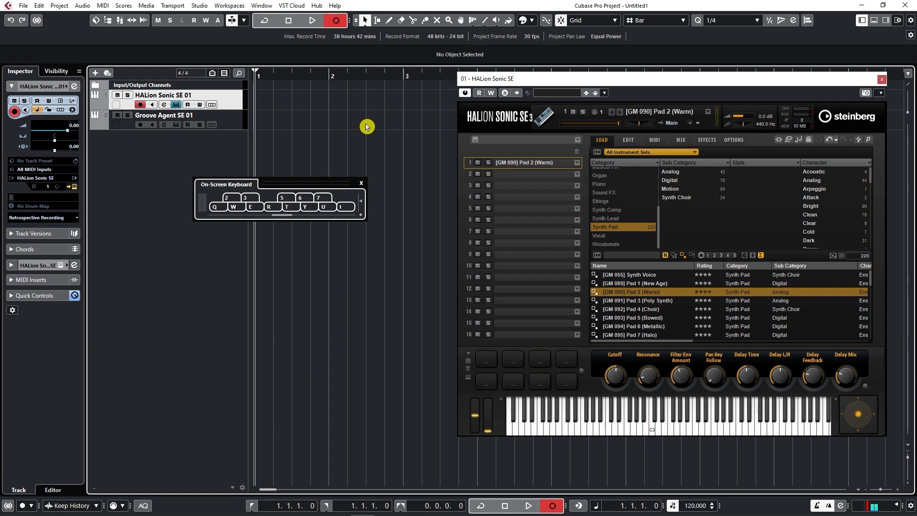
pyautogui.click(311, 20)
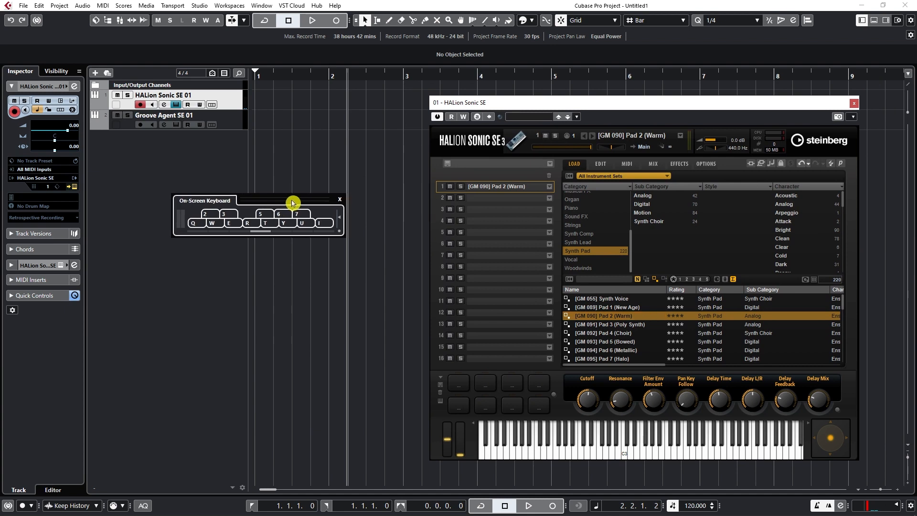
pyautogui.moveTo(295, 201)
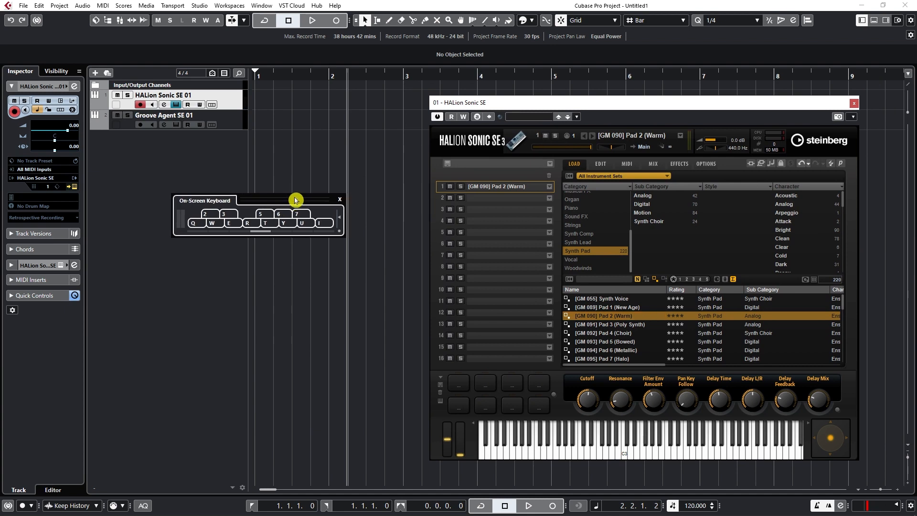
pyautogui.moveTo(287, 192)
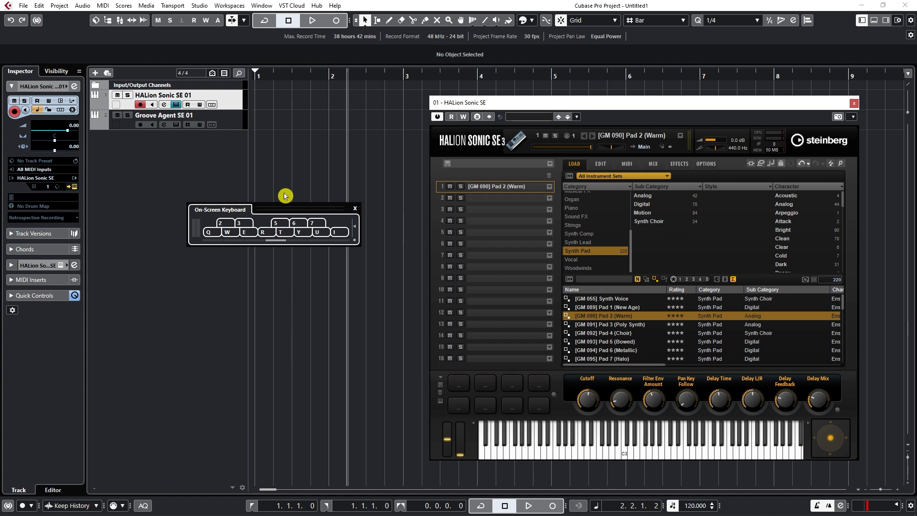
pyautogui.moveTo(286, 172)
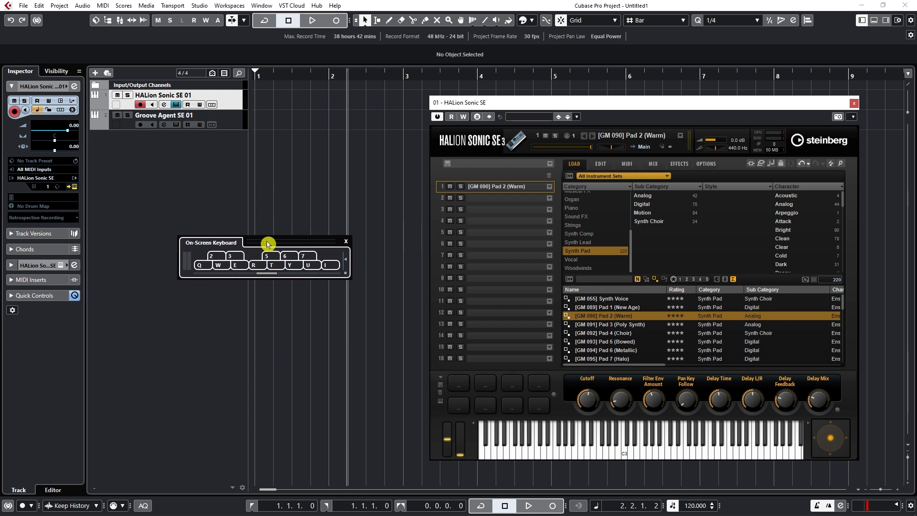
pyautogui.moveTo(298, 242)
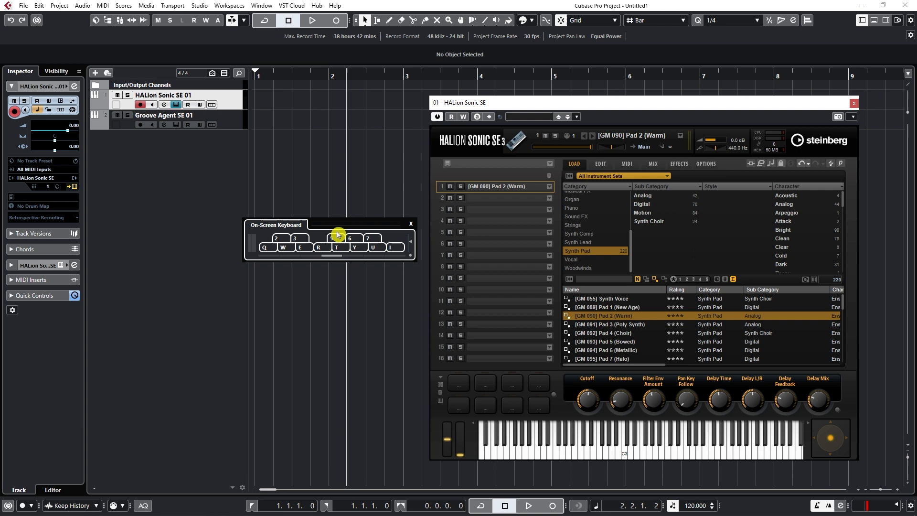
pyautogui.moveTo(405, 77)
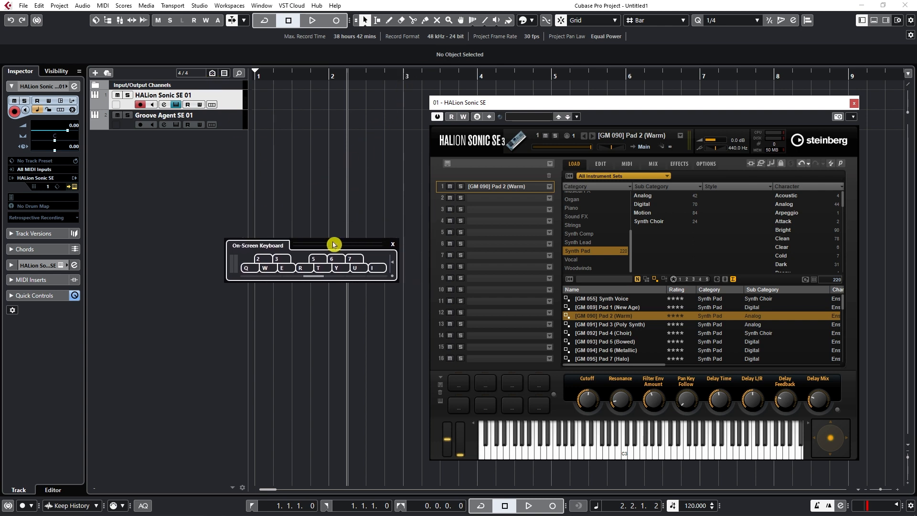
pyautogui.moveTo(254, 125)
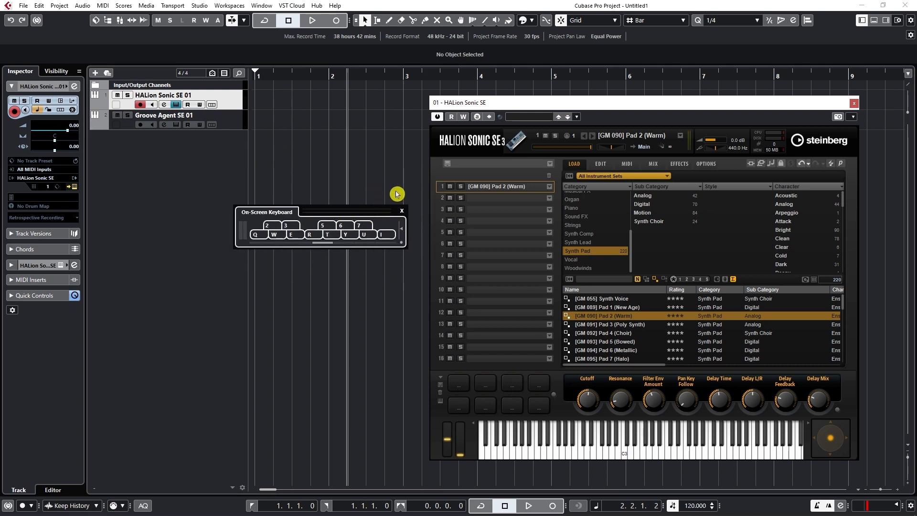
pyautogui.click(402, 211)
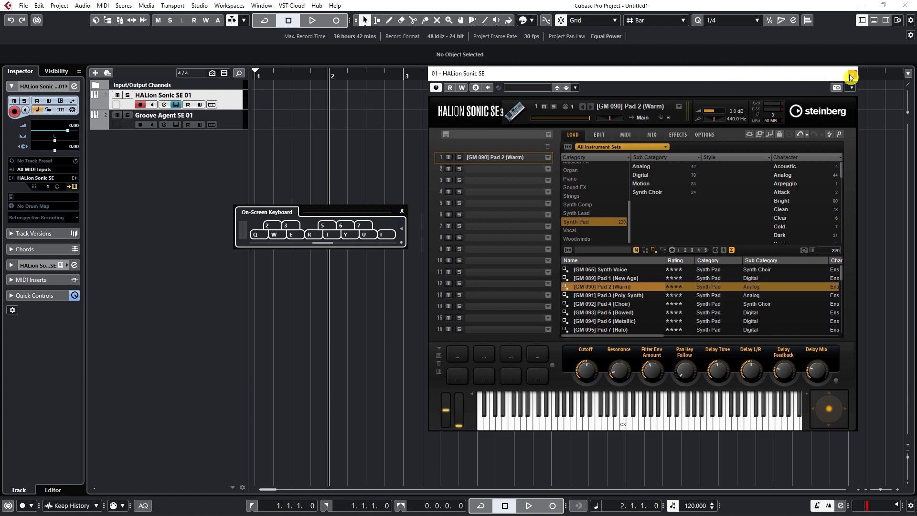
pyautogui.click(850, 73)
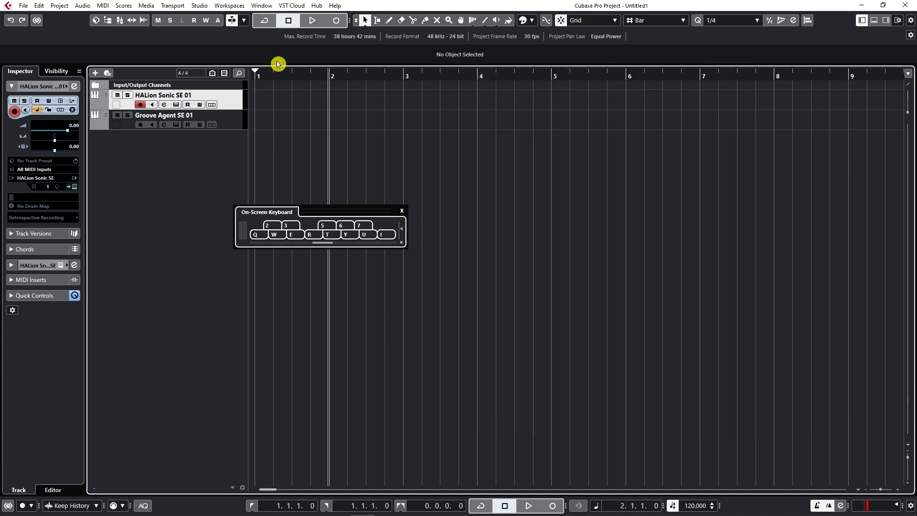
pyautogui.moveTo(275, 60)
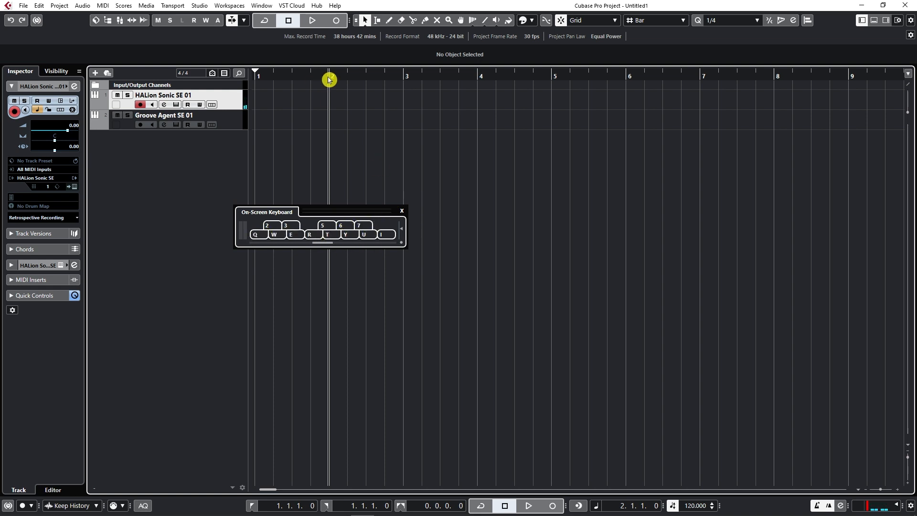
pyautogui.moveTo(336, 20)
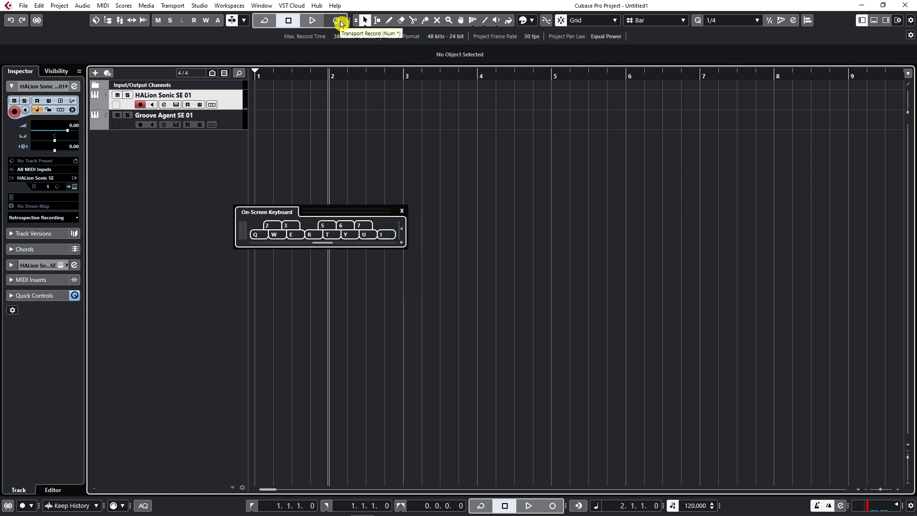
# Record a MIDI pad part on the HALion Sonic SE 01 track out to about bar 10
pyautogui.click(335, 21)
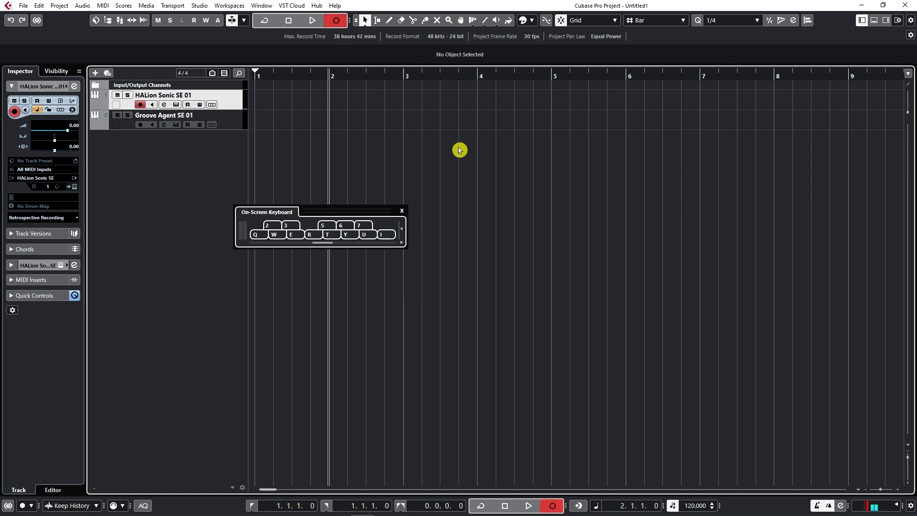
pyautogui.click(312, 20)
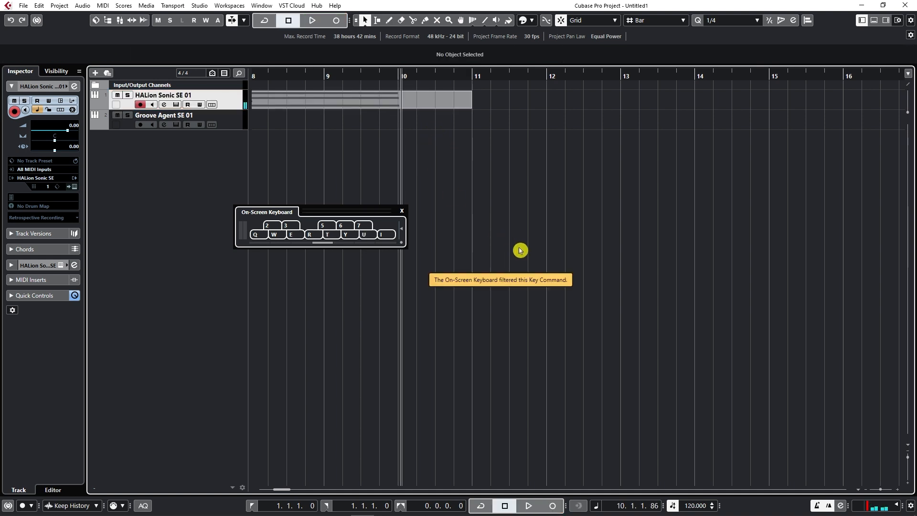
pyautogui.moveTo(347, 213)
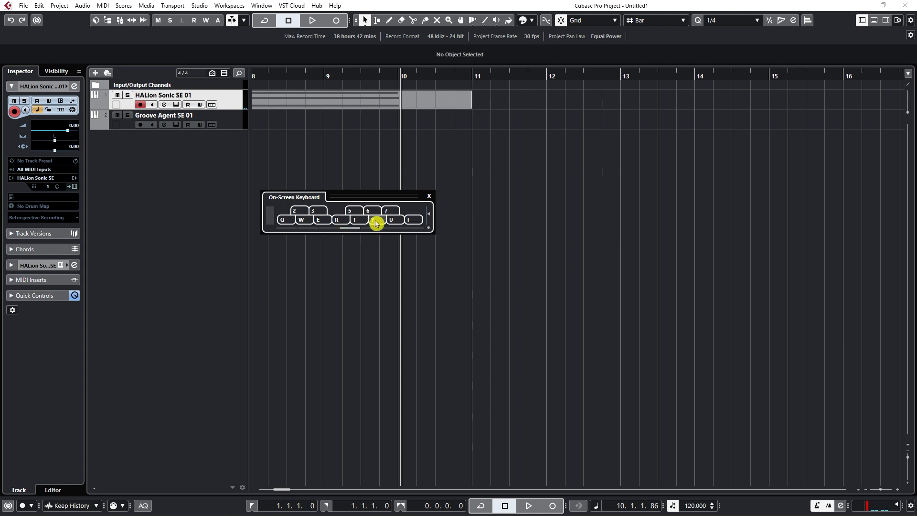
pyautogui.moveTo(351, 197); pyautogui.dragTo(365, 200)
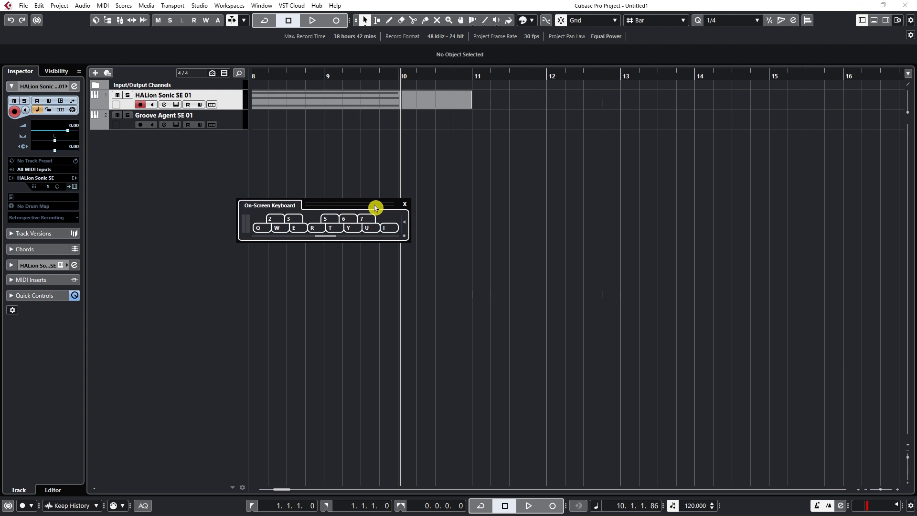
pyautogui.moveTo(290, 228)
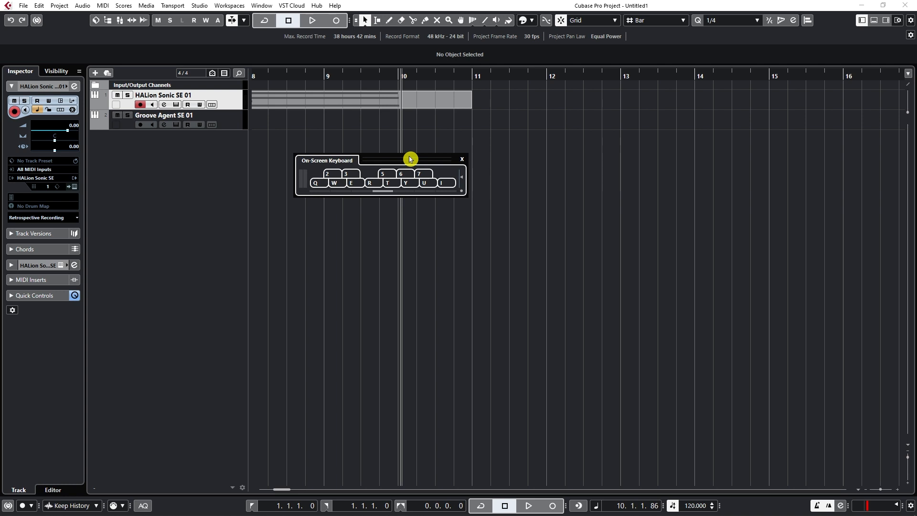
pyautogui.moveTo(333, 120)
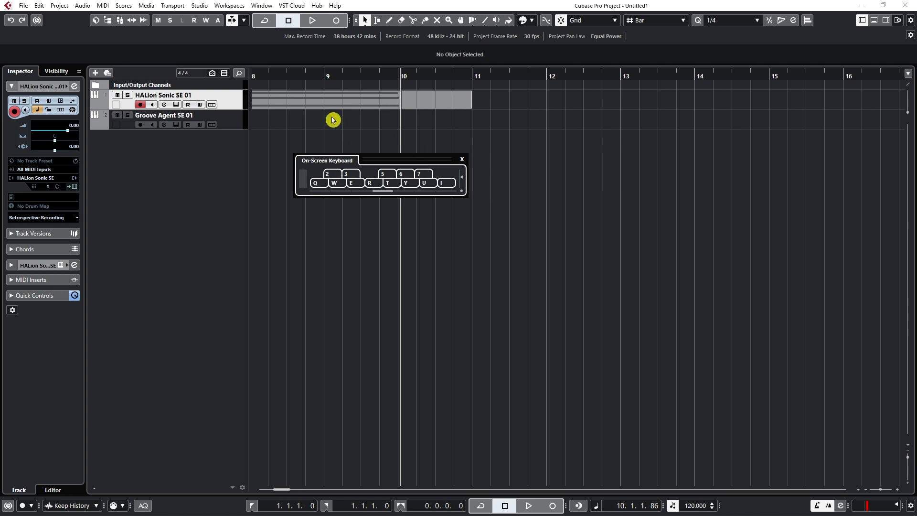
# Close the On-Screen Keyboard and make Groove Agent SE 01 the record-enabled track
pyautogui.hscroll(-3)
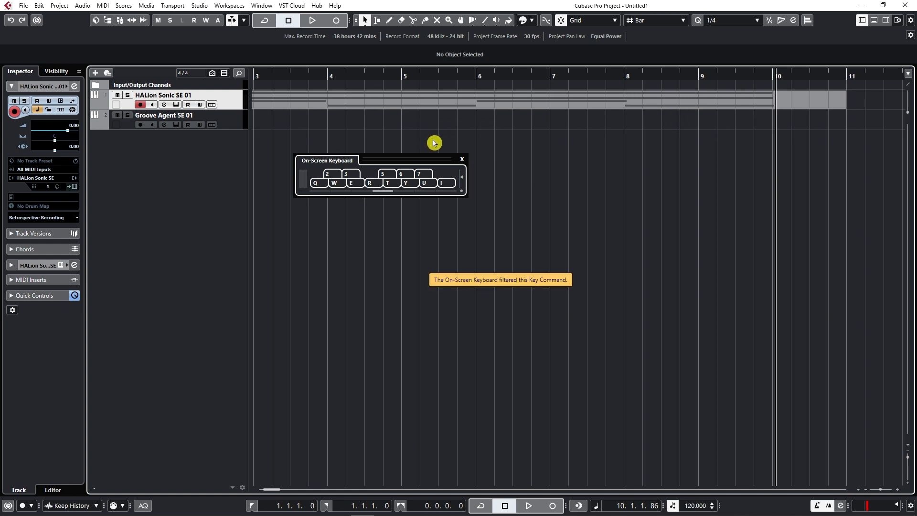
pyautogui.moveTo(461, 167)
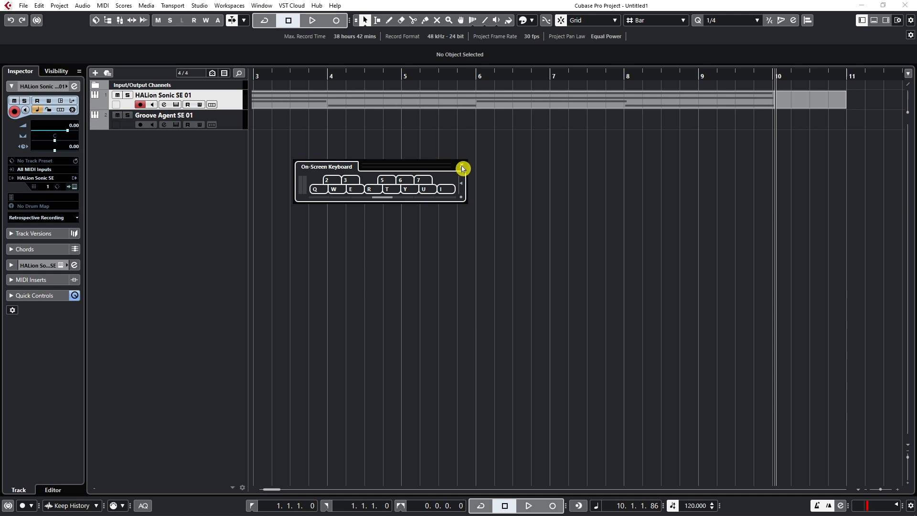
pyautogui.click(461, 168)
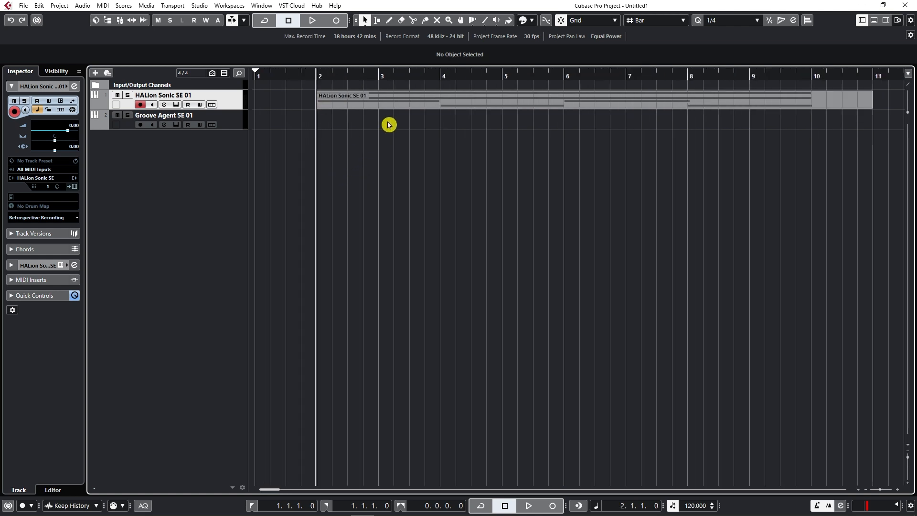
pyautogui.click(165, 114)
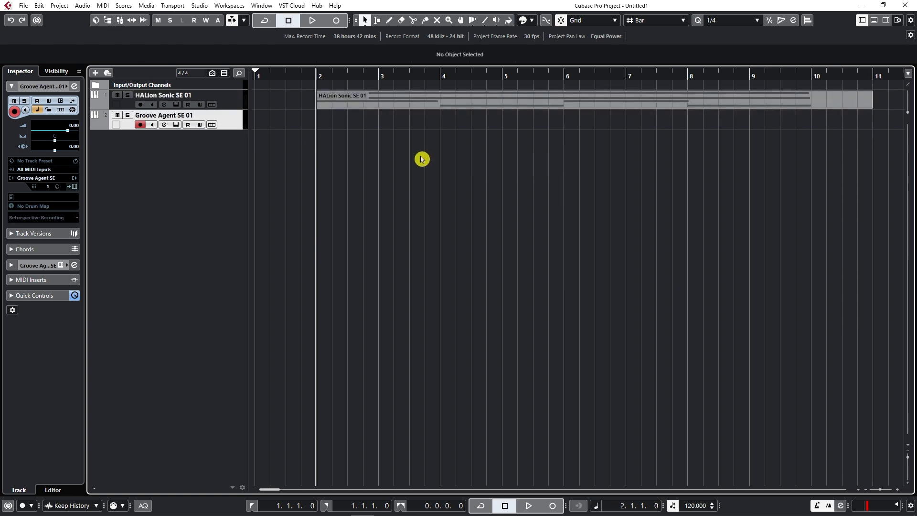
# Capture Electro Kit 01 Groove 06 from its pattern pad as a drum part spanning bars 2–4
pyautogui.click(163, 124)
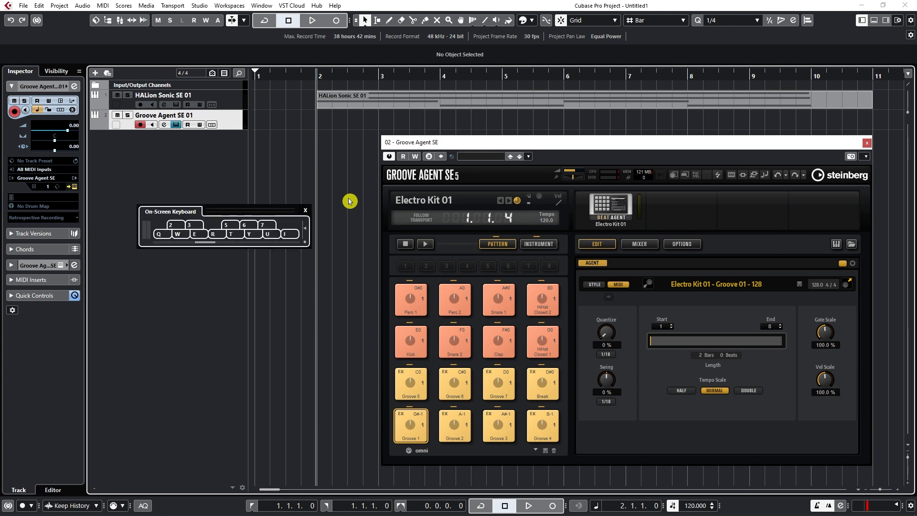
pyautogui.click(178, 233)
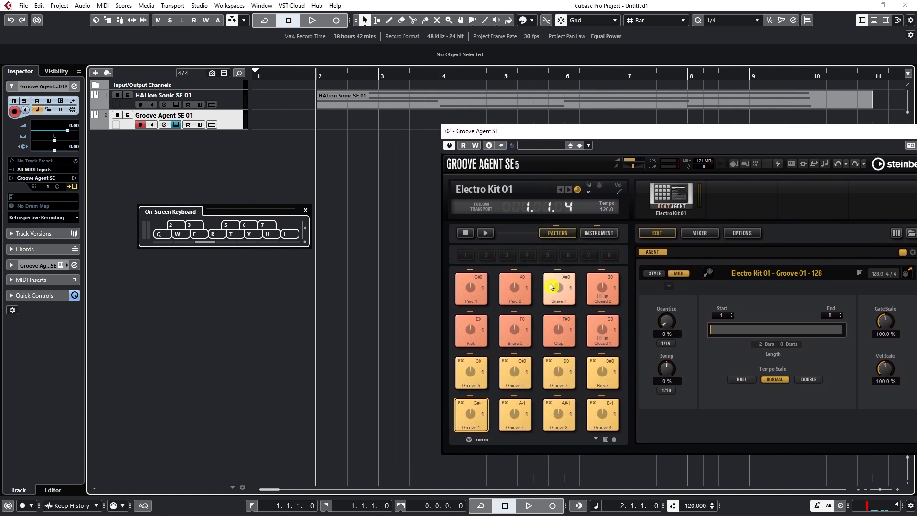
pyautogui.moveTo(514, 375)
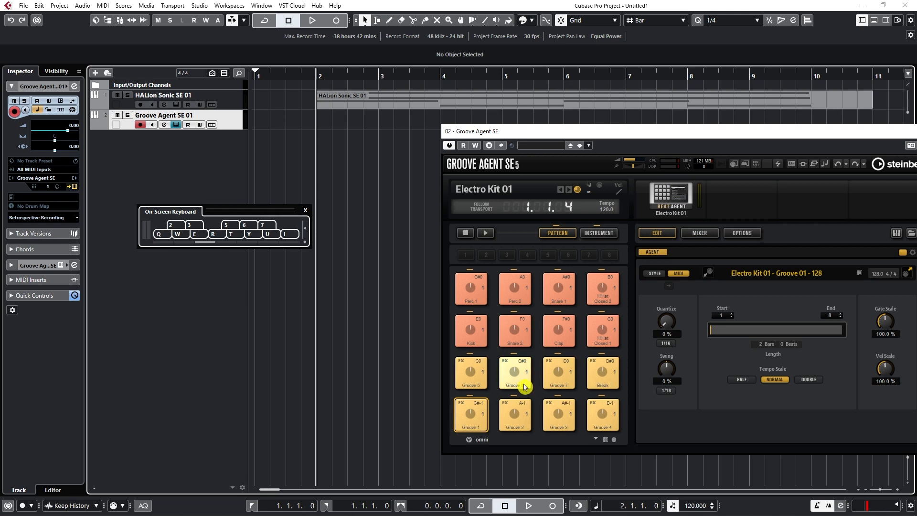
pyautogui.click(514, 373)
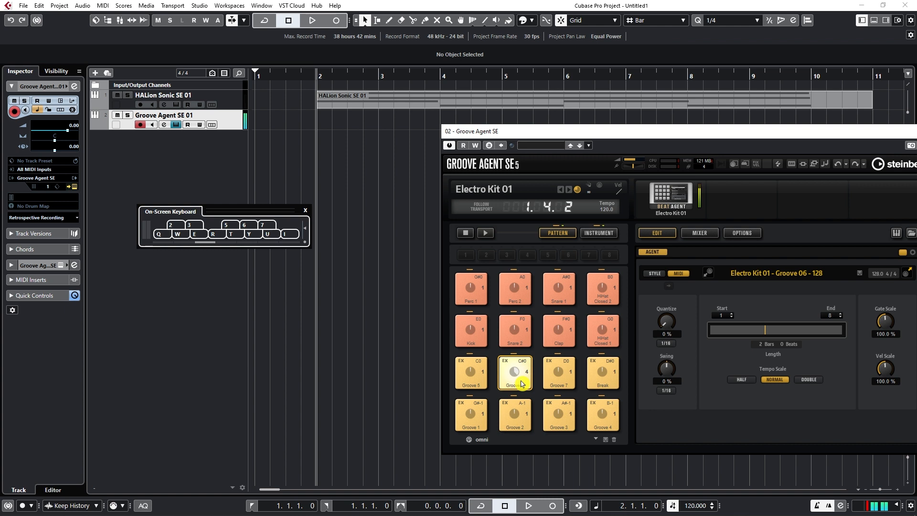
pyautogui.click(514, 373)
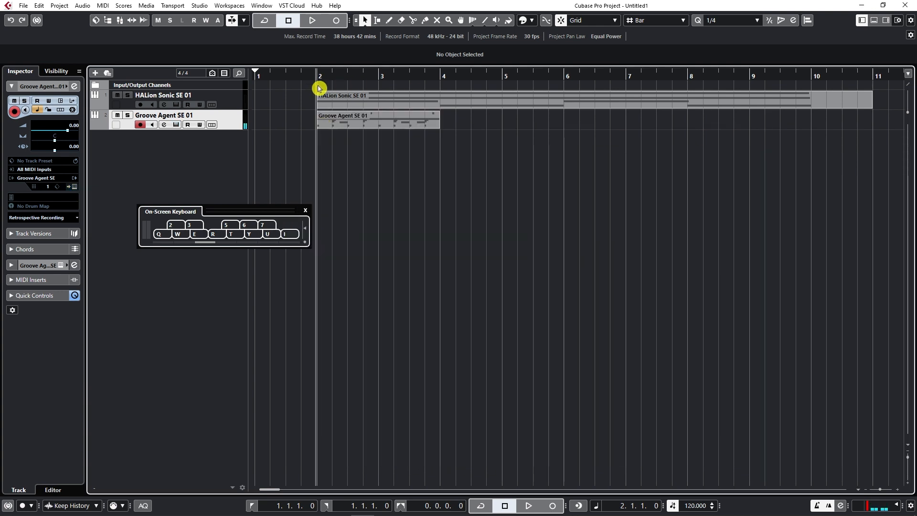
pyautogui.moveTo(302, 100)
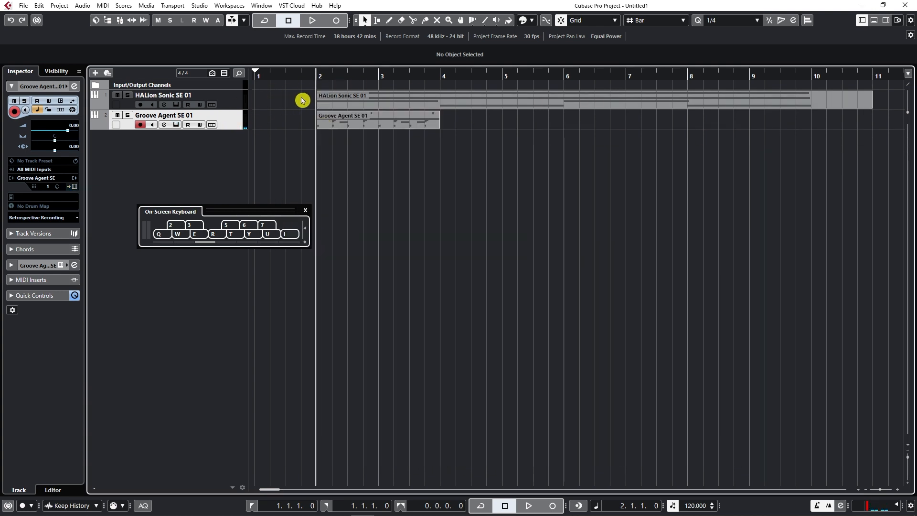
# Audition the groove, then select its part and duplicate it to fill bars 2–10
pyautogui.click(311, 20)
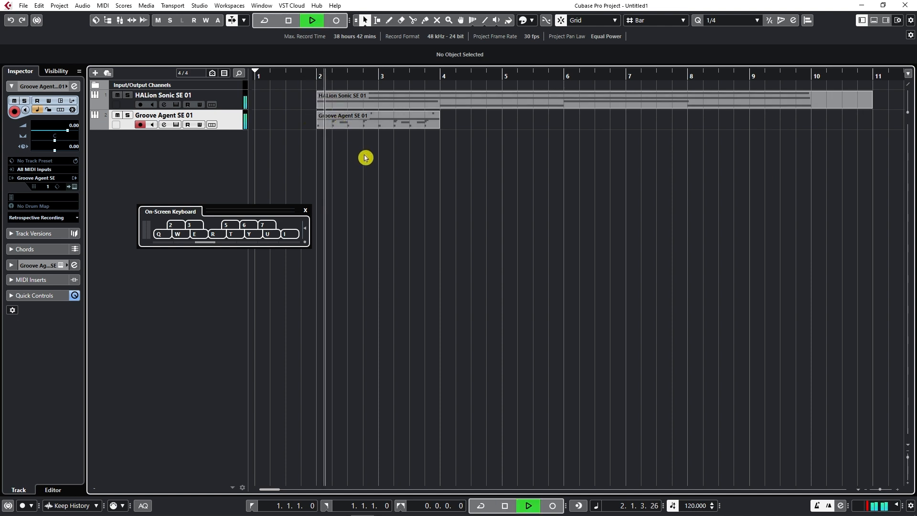
pyautogui.moveTo(420, 156)
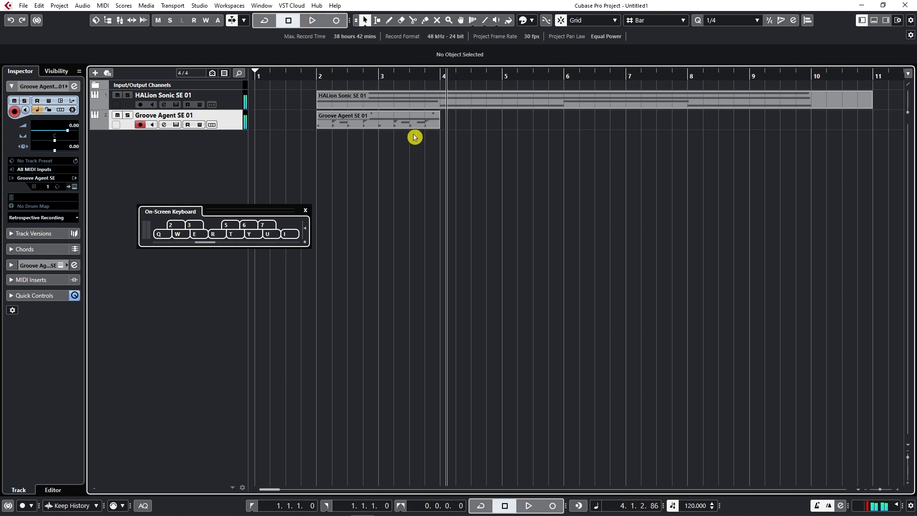
pyautogui.press('space')
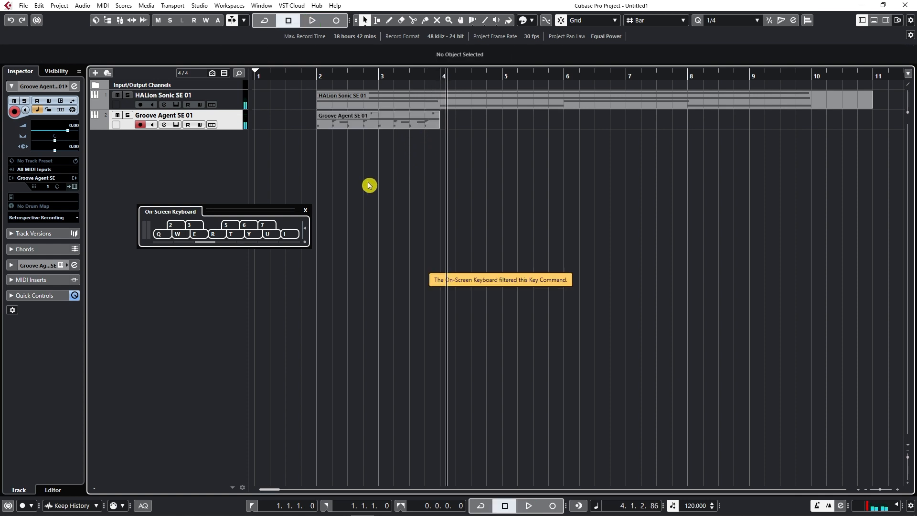
pyautogui.click(305, 211)
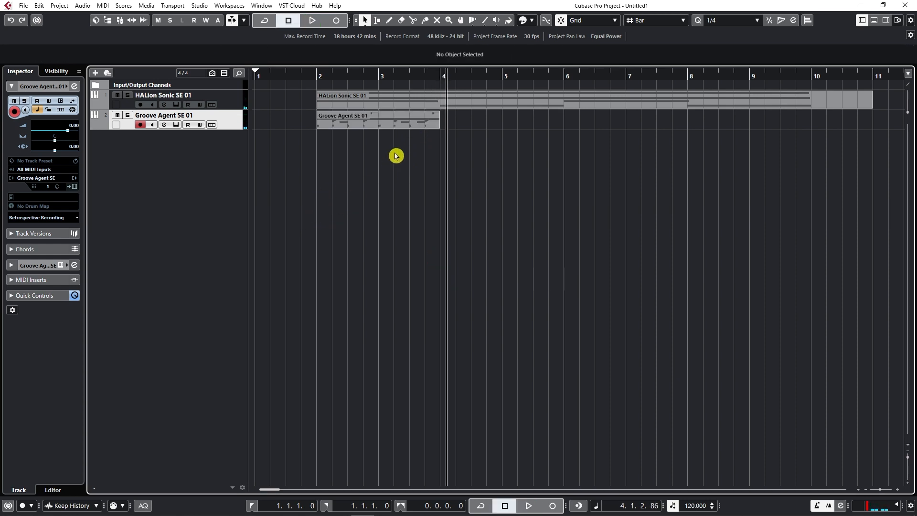
pyautogui.moveTo(368, 140)
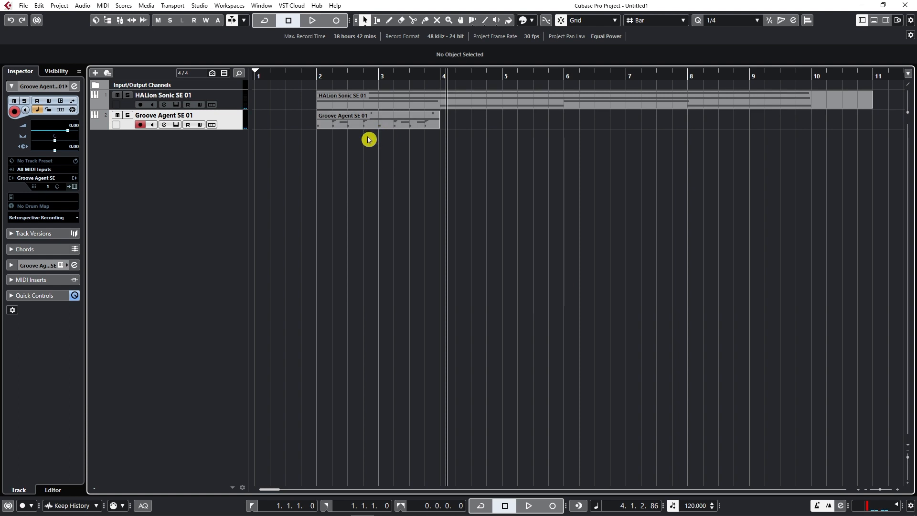
pyautogui.click(377, 121)
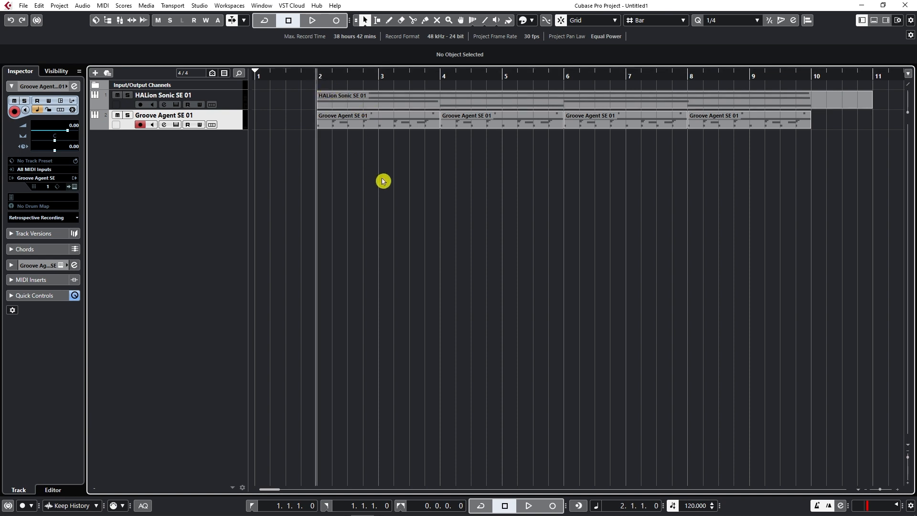
# Play the project and reopen Groove Agent SE showing Electro Kit 01 Groove 06
pyautogui.click(312, 20)
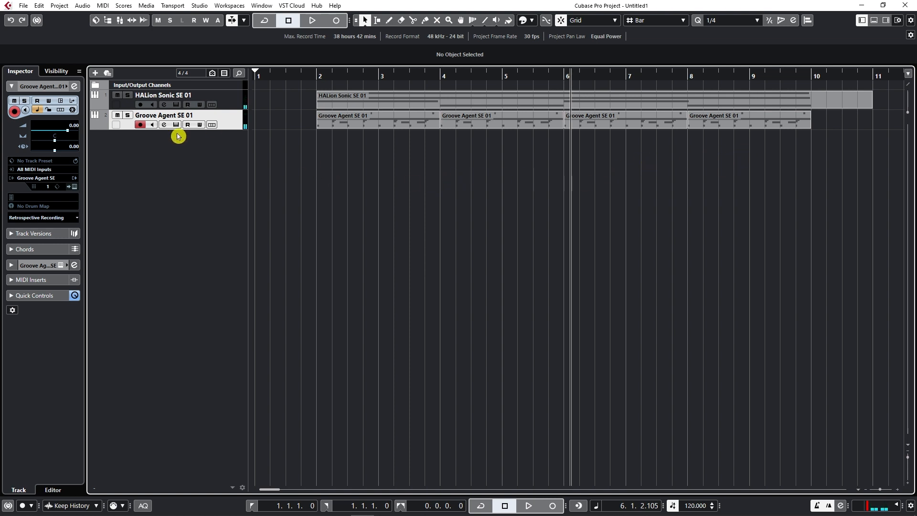
pyautogui.click(164, 124)
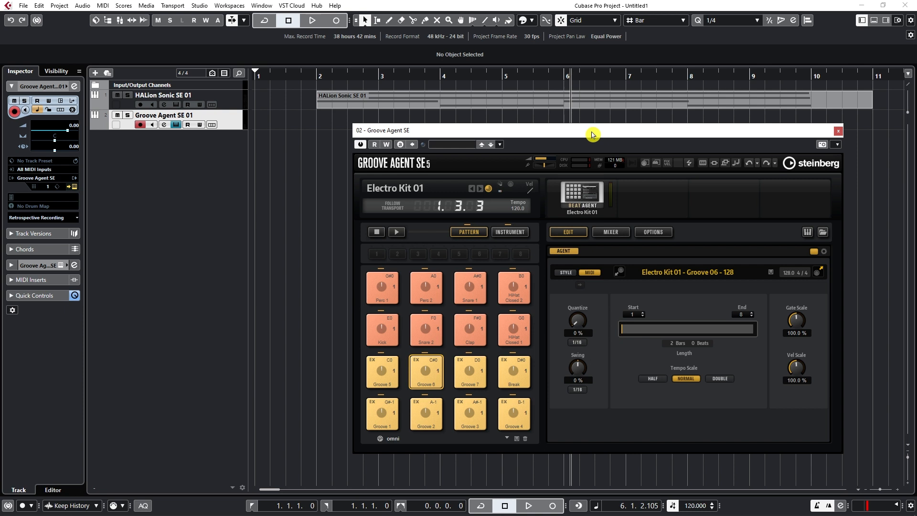
pyautogui.moveTo(643, 137)
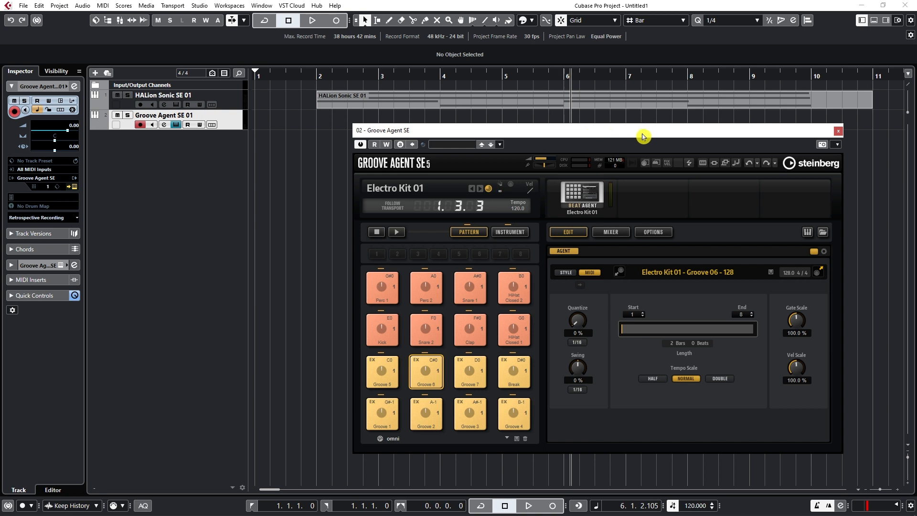